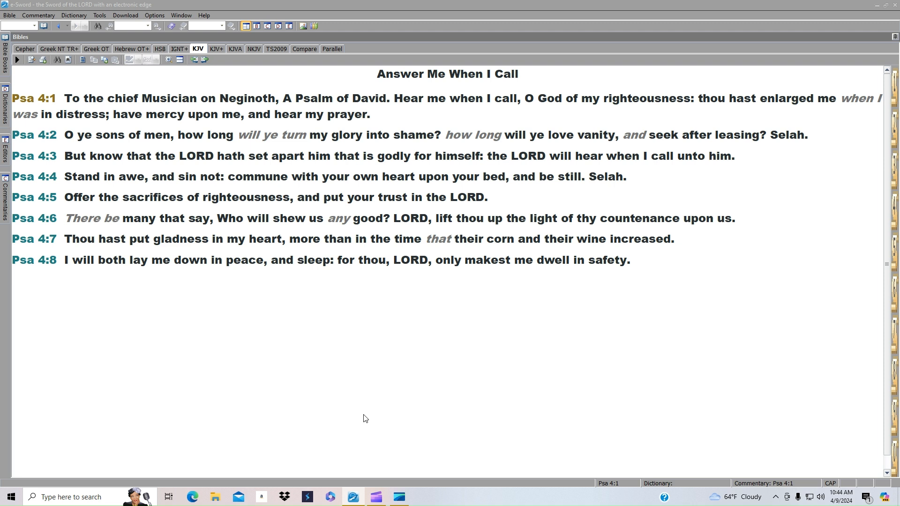
pyautogui.moveTo(181, 150)
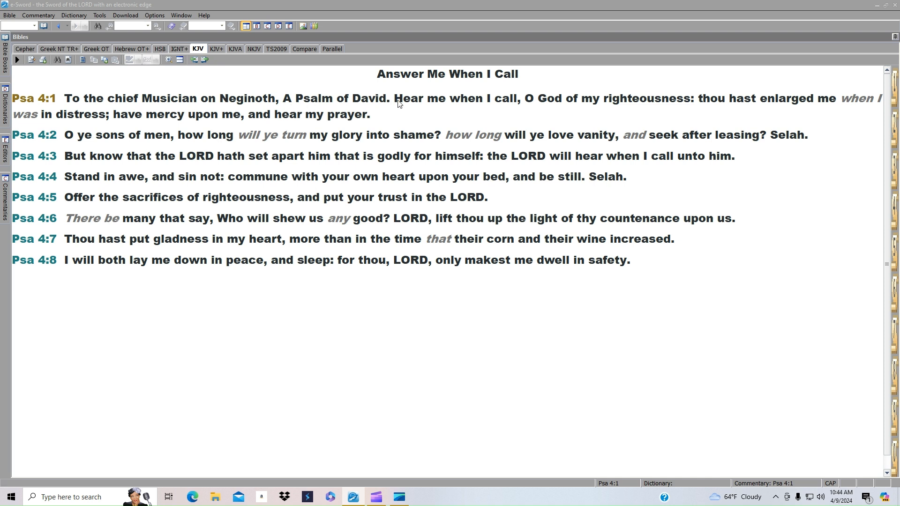
pyautogui.moveTo(547, 110)
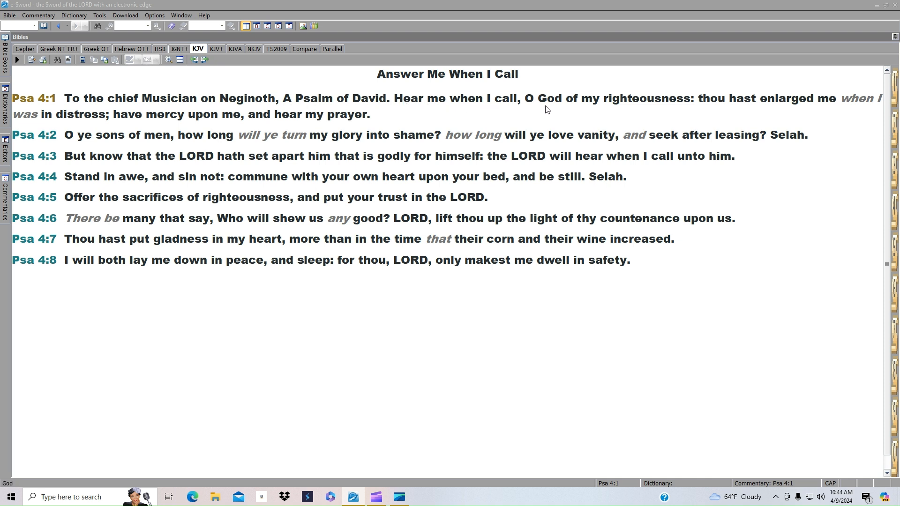
pyautogui.moveTo(717, 107)
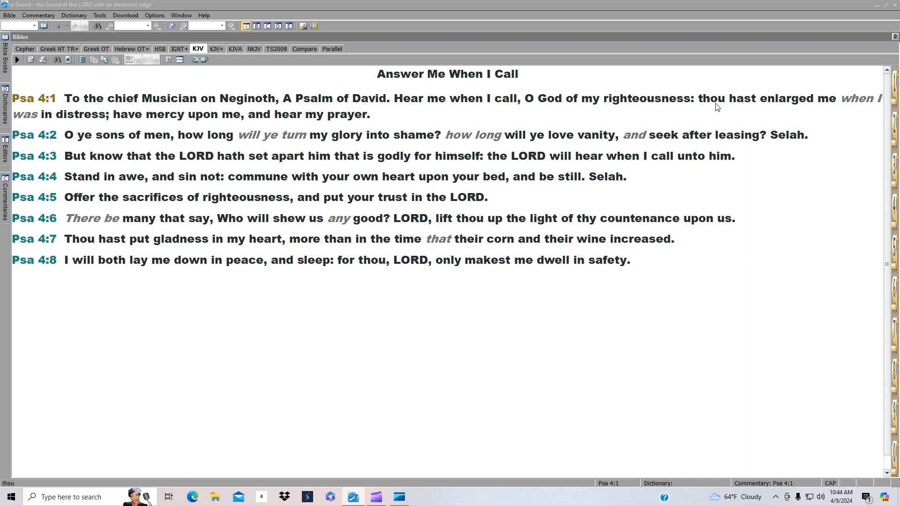
pyautogui.moveTo(280, 114)
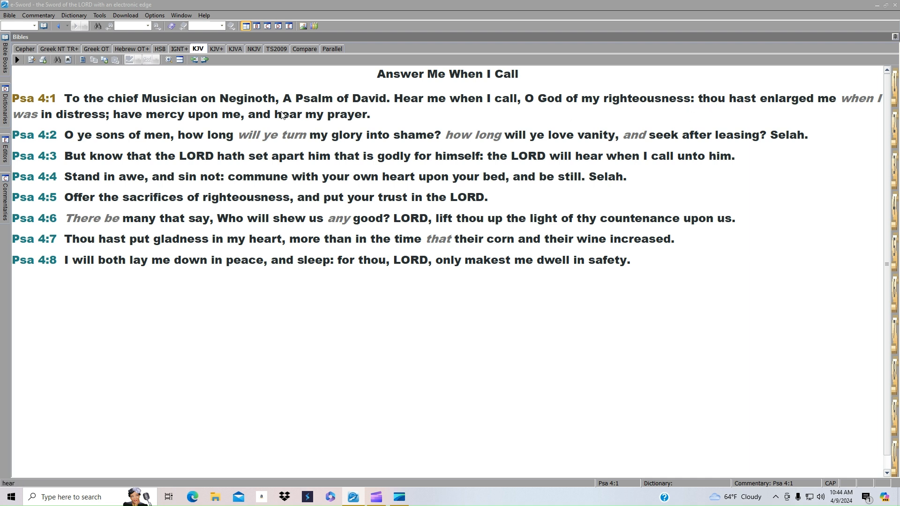
pyautogui.moveTo(175, 119)
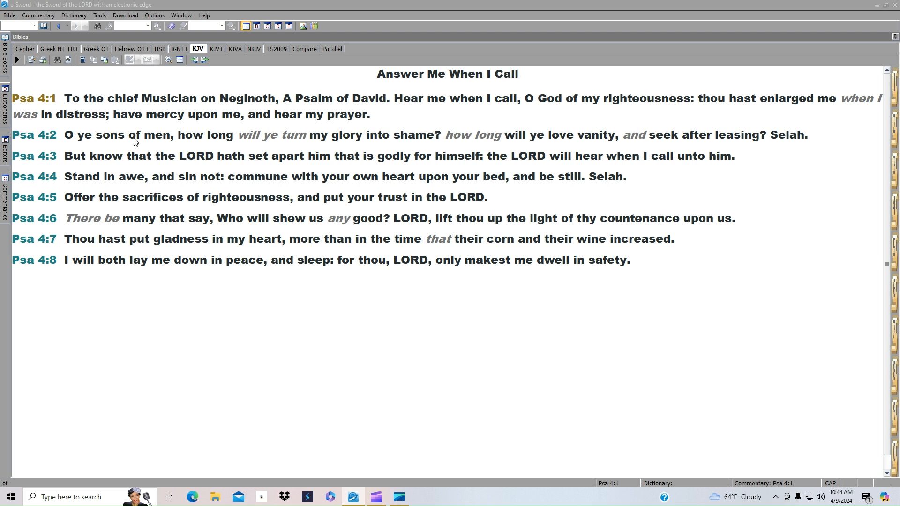
pyautogui.moveTo(555, 144)
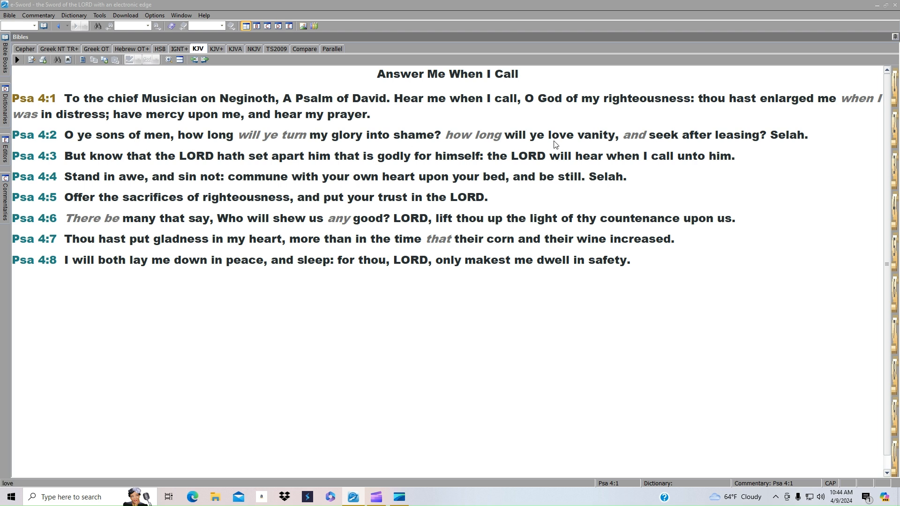
pyautogui.moveTo(603, 143)
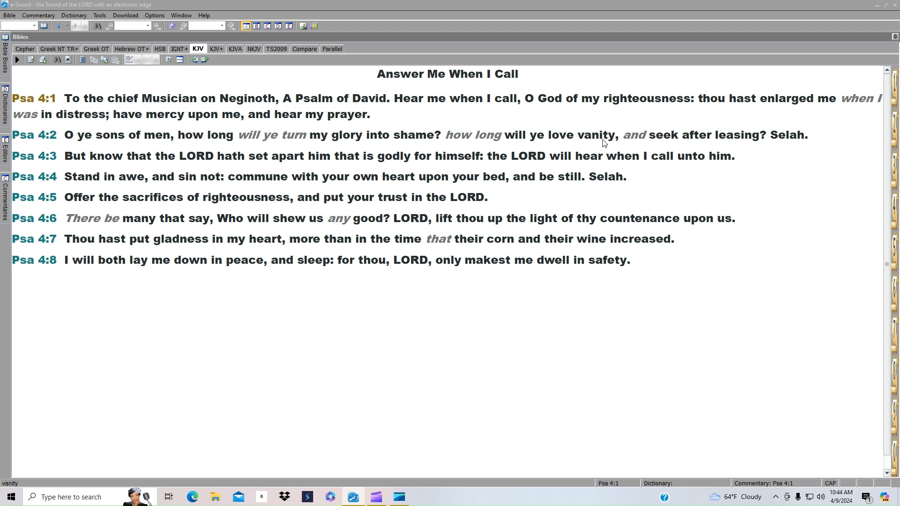
pyautogui.moveTo(85, 163)
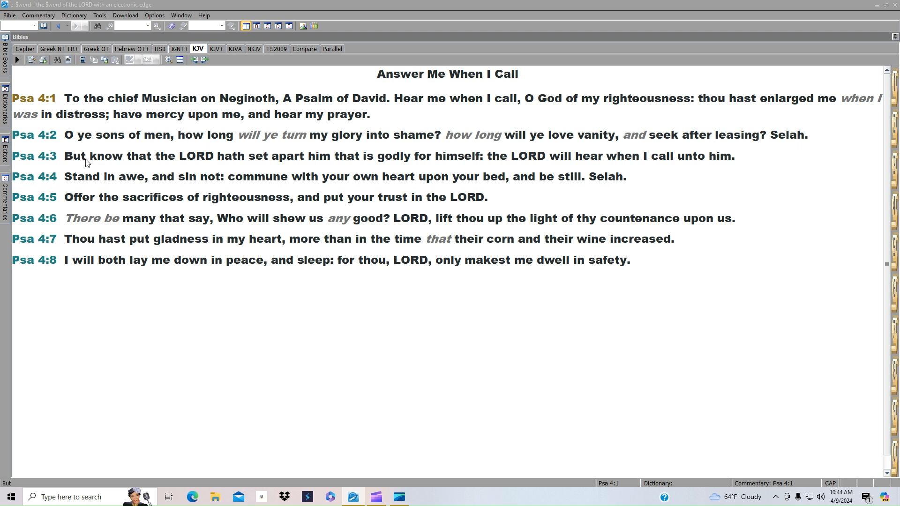
pyautogui.moveTo(185, 164)
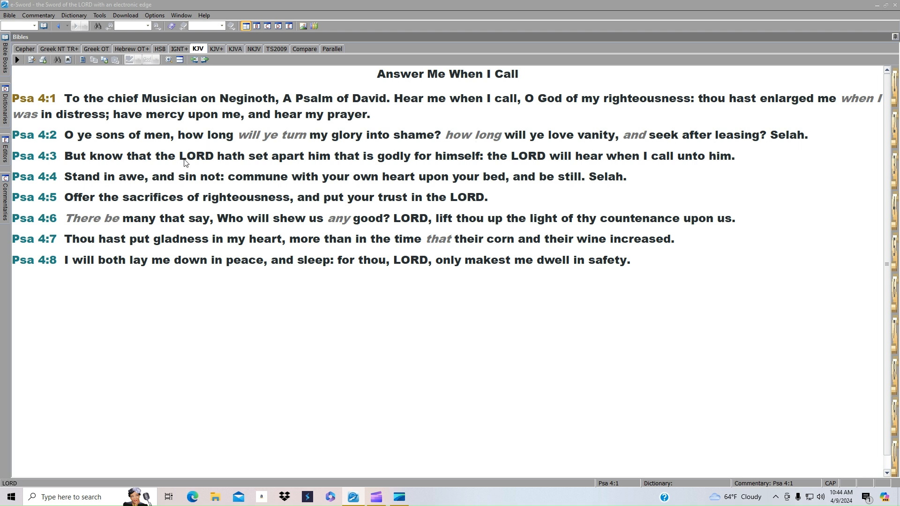
pyautogui.moveTo(322, 163)
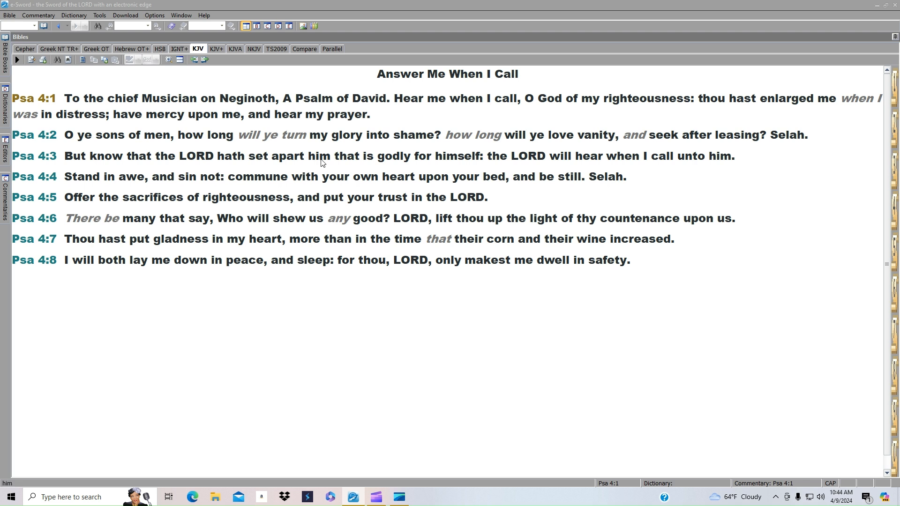
pyautogui.moveTo(499, 163)
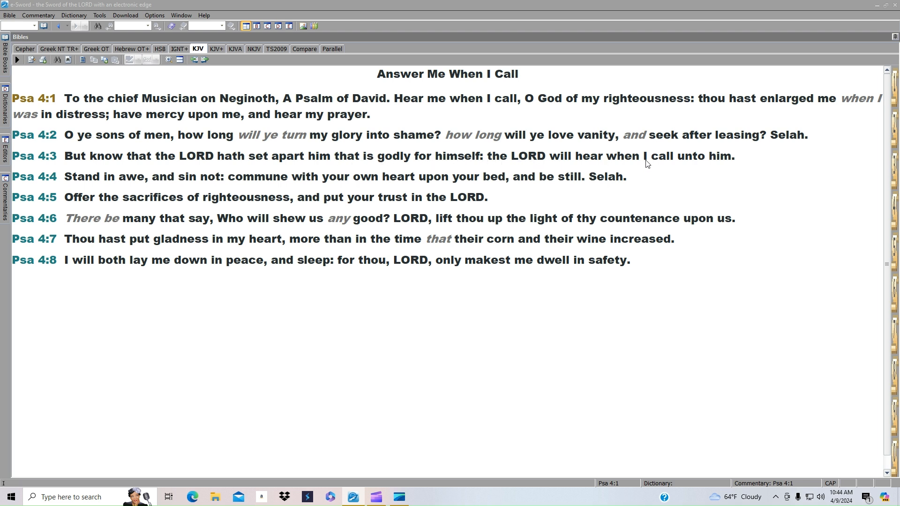
pyautogui.moveTo(176, 181)
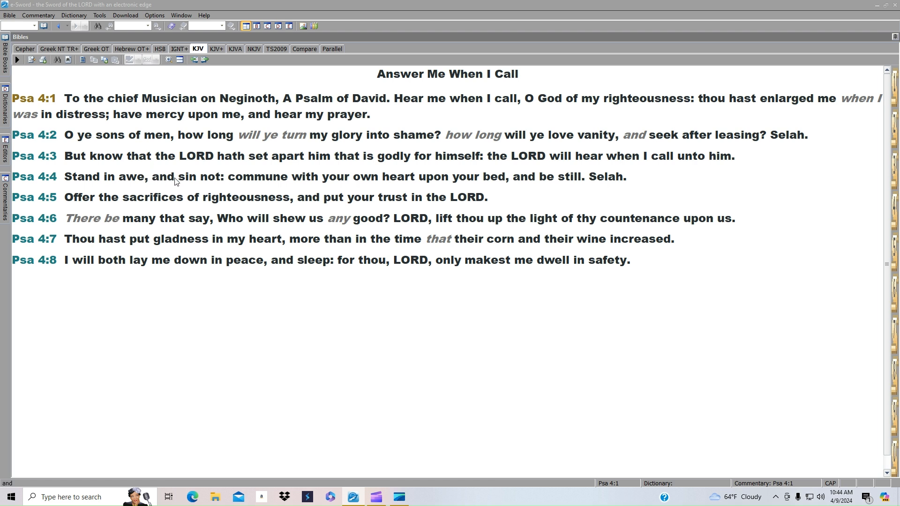
pyautogui.moveTo(291, 189)
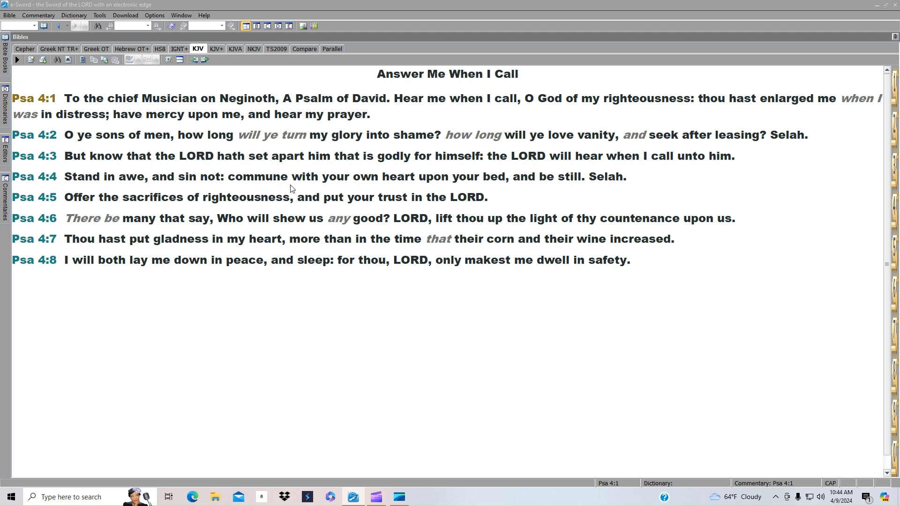
pyautogui.moveTo(512, 189)
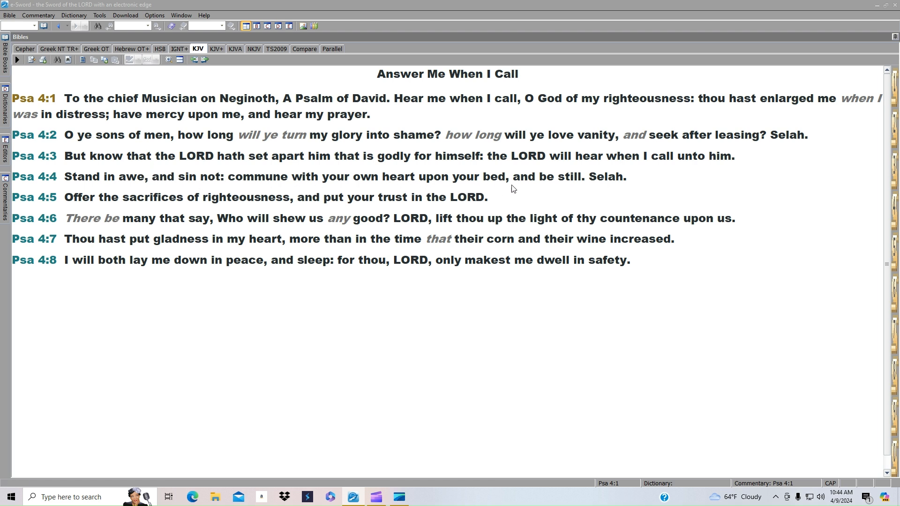
pyautogui.moveTo(175, 189)
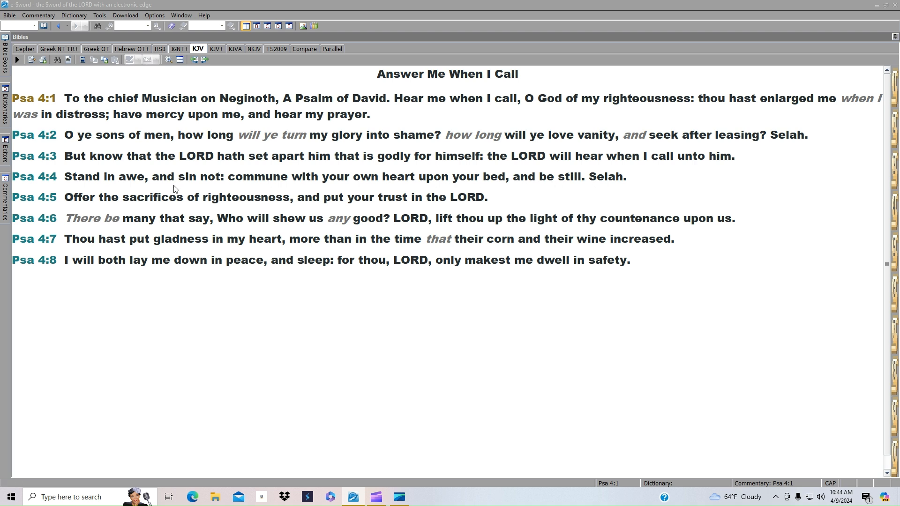
pyautogui.moveTo(341, 197)
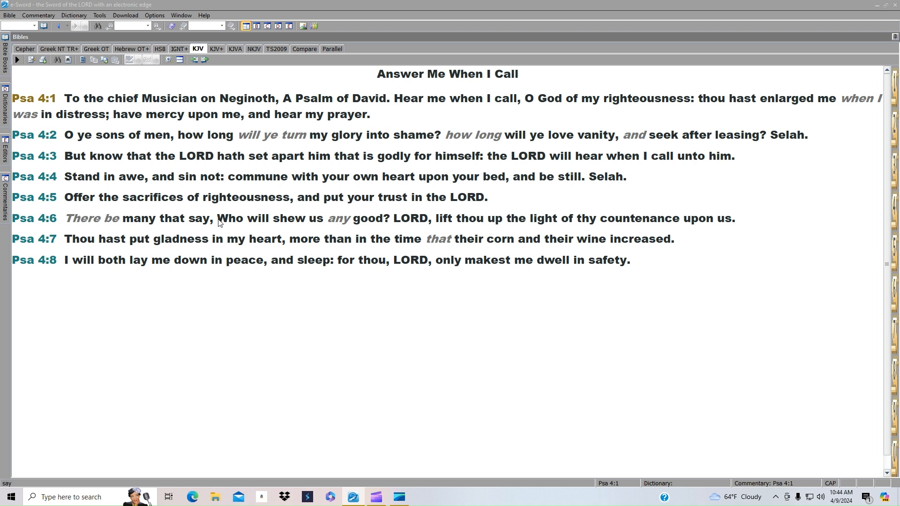
pyautogui.moveTo(392, 231)
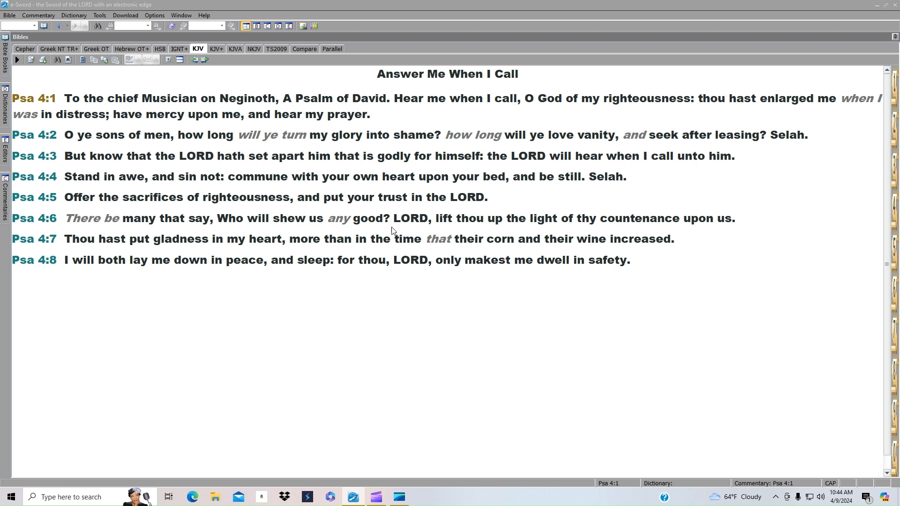
pyautogui.moveTo(513, 233)
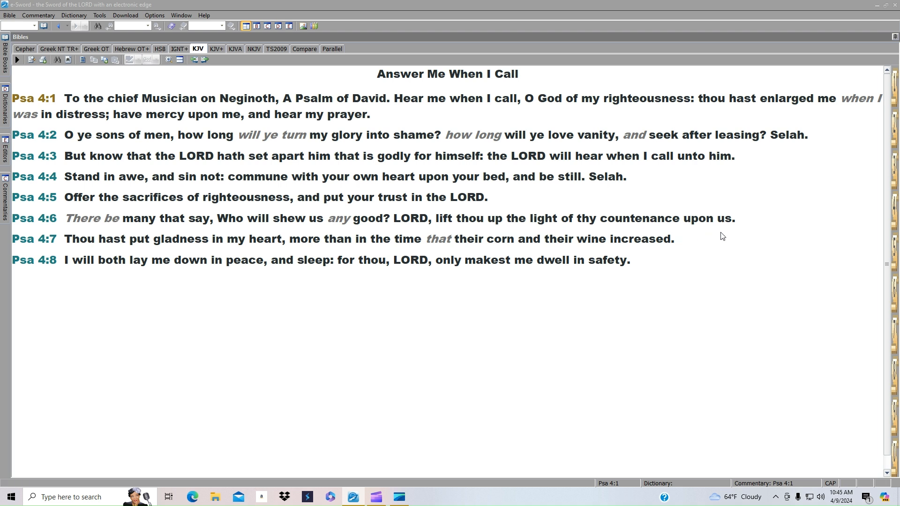
pyautogui.moveTo(177, 239)
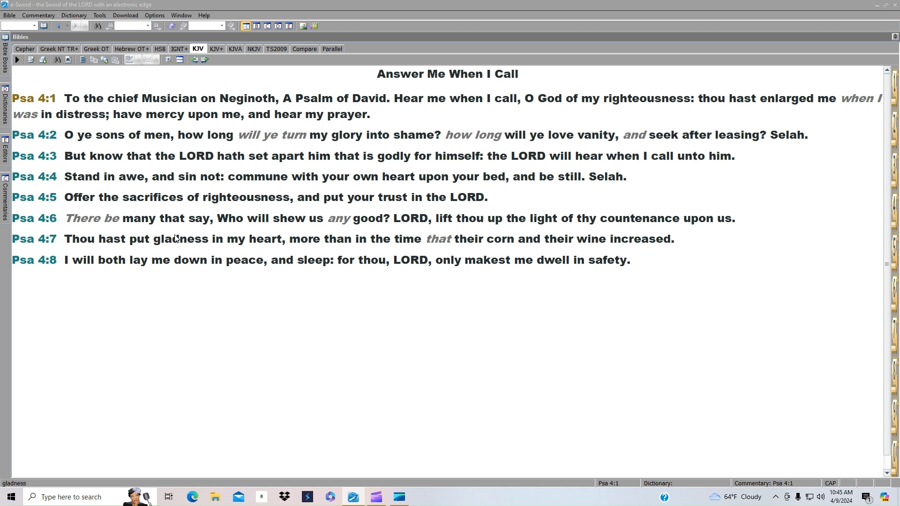
pyautogui.moveTo(381, 248)
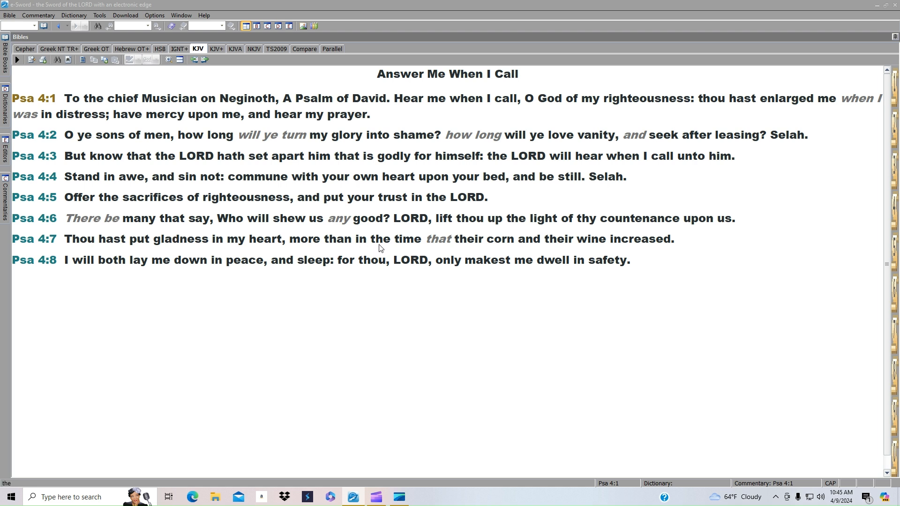
pyautogui.moveTo(499, 264)
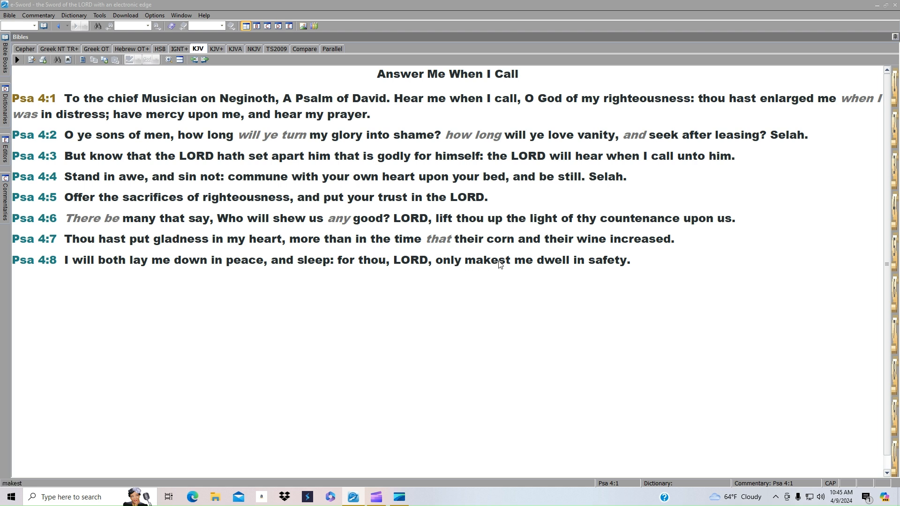
pyautogui.moveTo(175, 239)
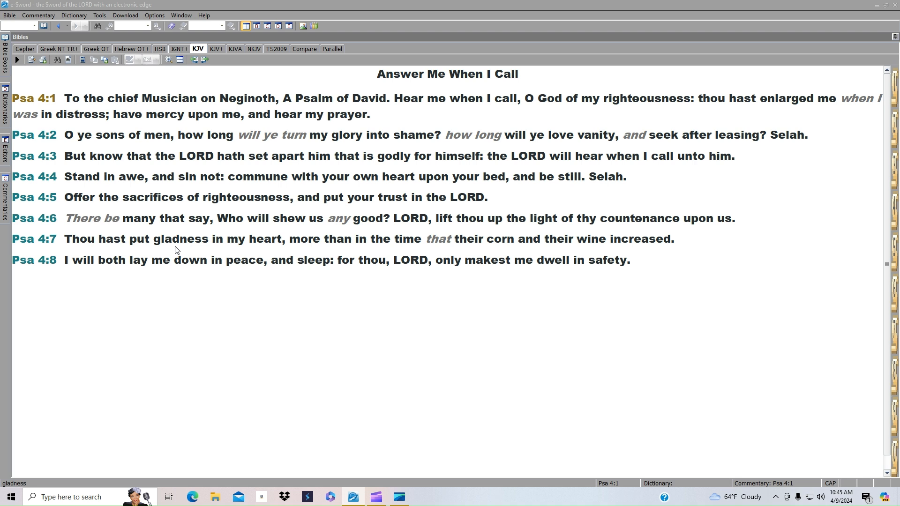
pyautogui.moveTo(362, 275)
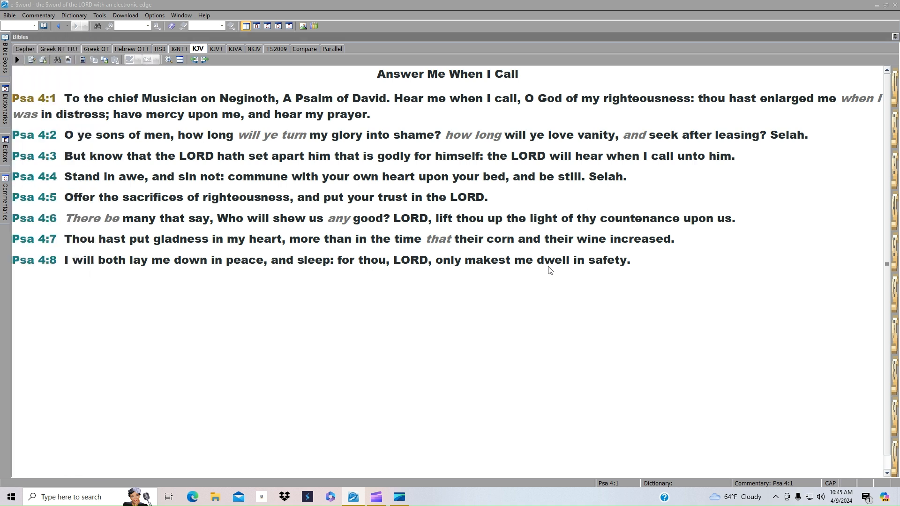
# Show the Bible Books panel and scroll to Psalms with its chapter numbers
pyautogui.click(4, 38)
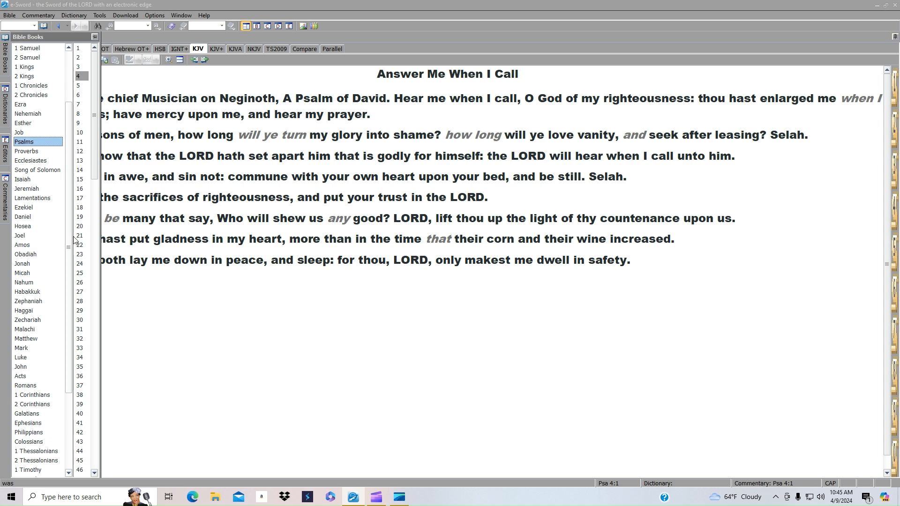
pyautogui.scroll(-3)
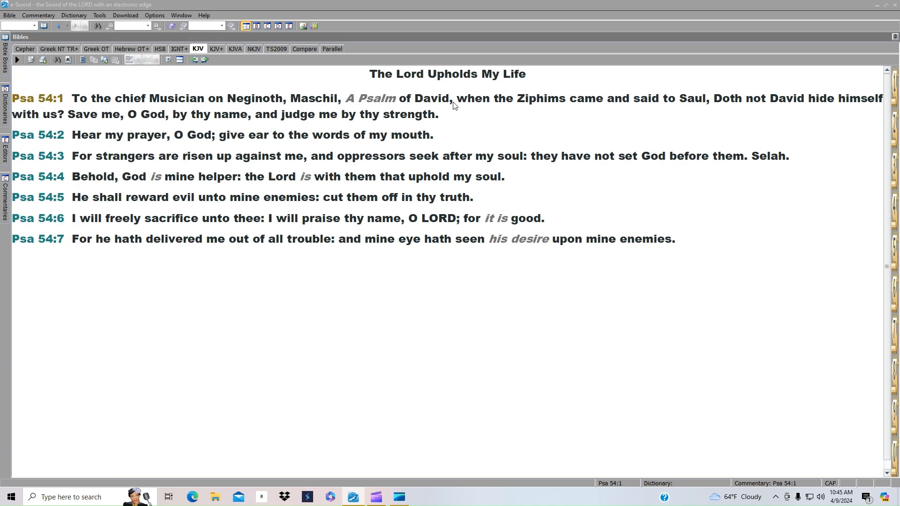
pyautogui.moveTo(704, 118)
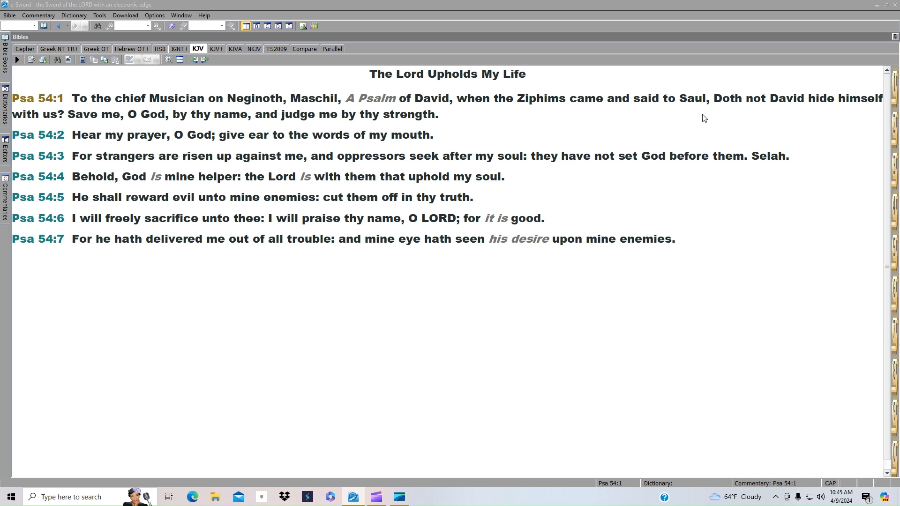
pyautogui.moveTo(103, 125)
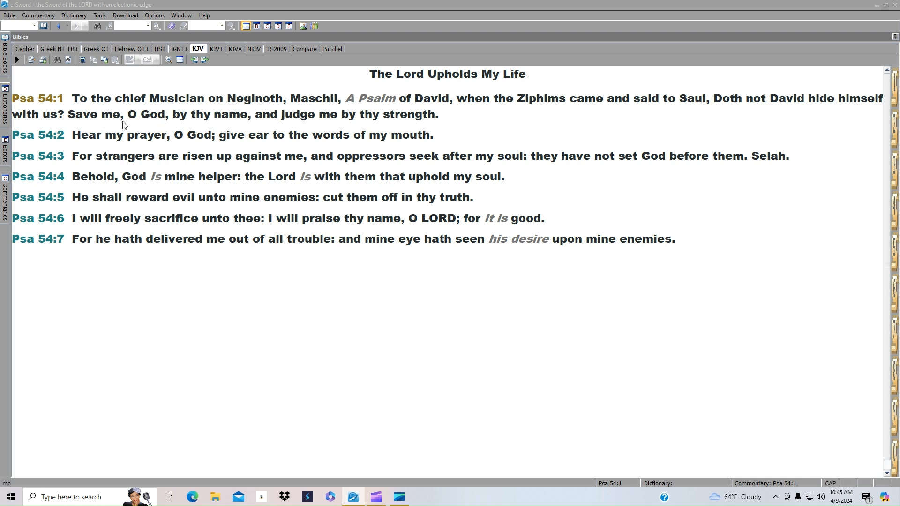
pyautogui.moveTo(214, 120)
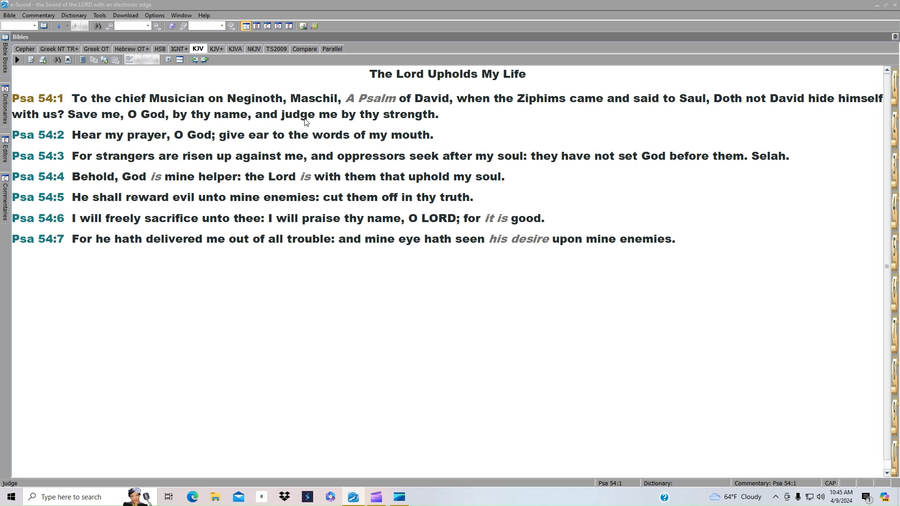
pyautogui.moveTo(355, 119)
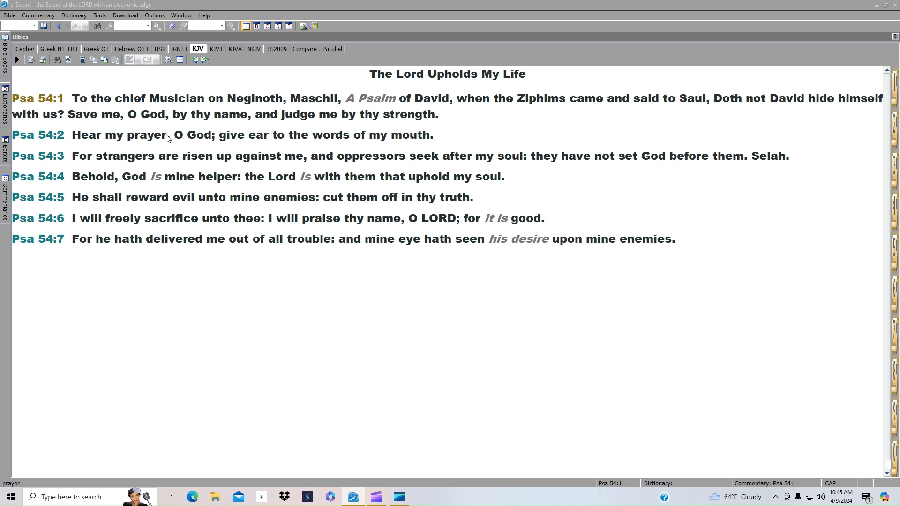
pyautogui.moveTo(225, 138)
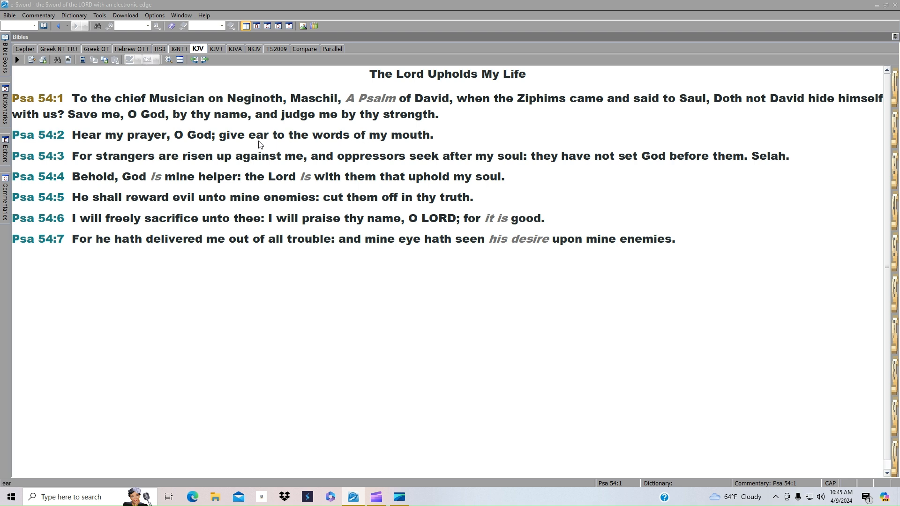
pyautogui.moveTo(350, 164)
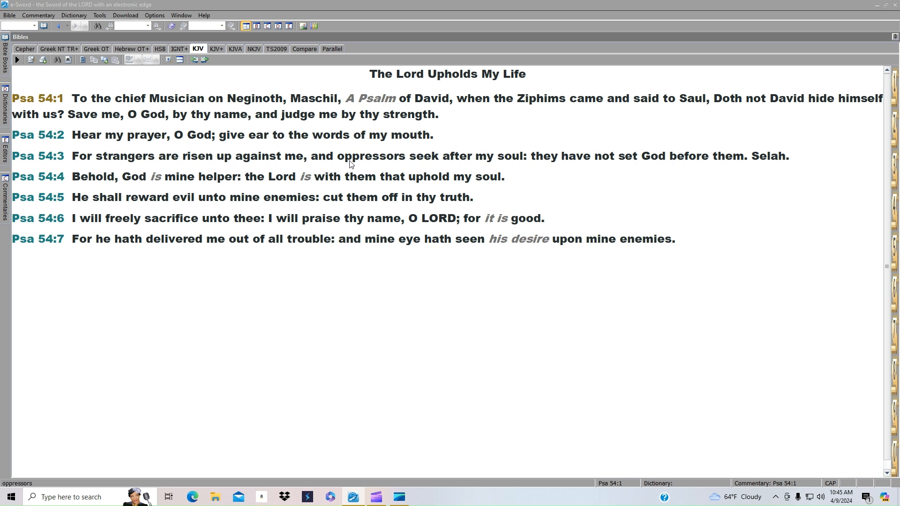
pyautogui.moveTo(486, 163)
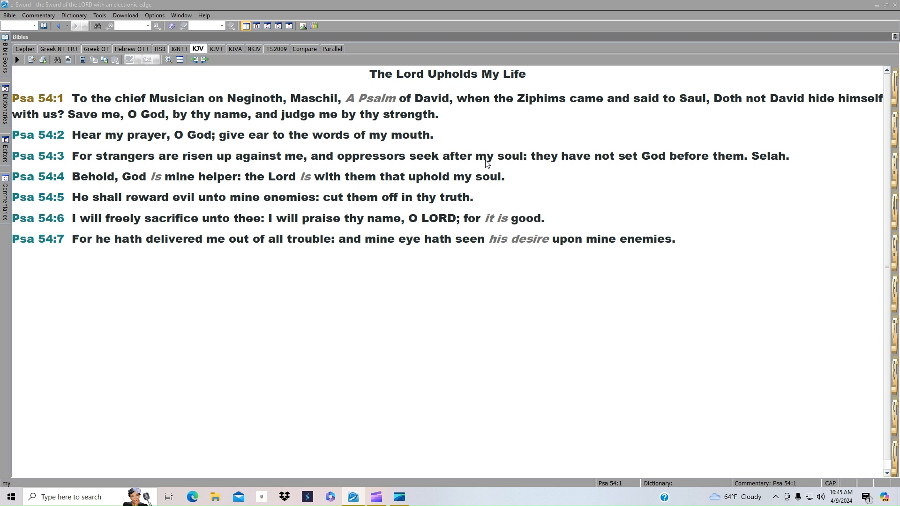
pyautogui.moveTo(590, 158)
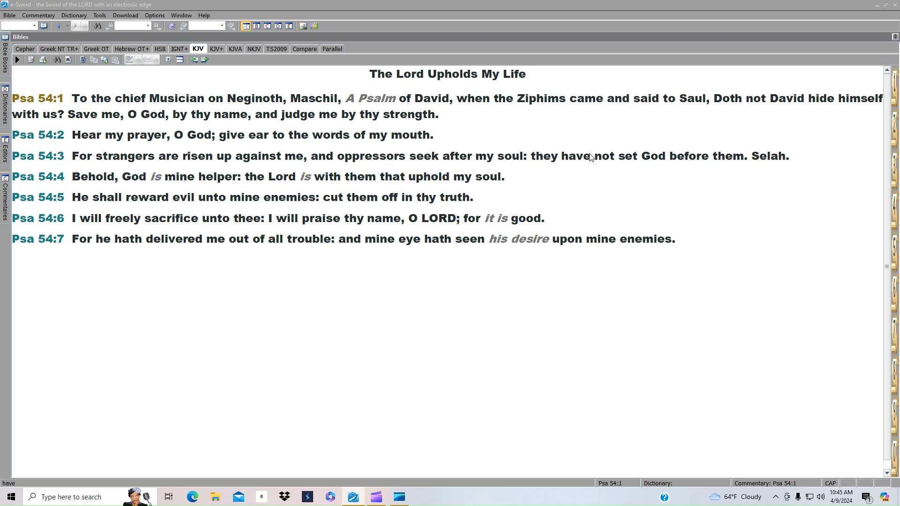
pyautogui.moveTo(638, 163)
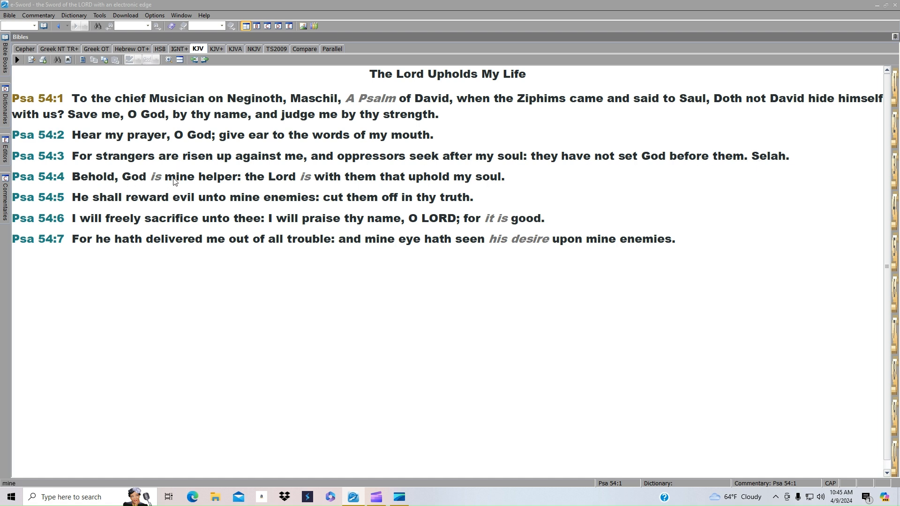
pyautogui.moveTo(359, 183)
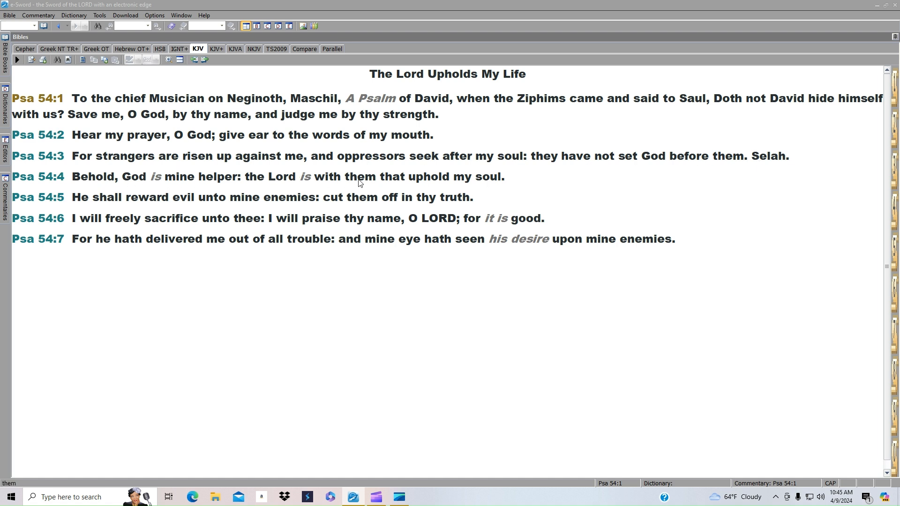
pyautogui.moveTo(241, 184)
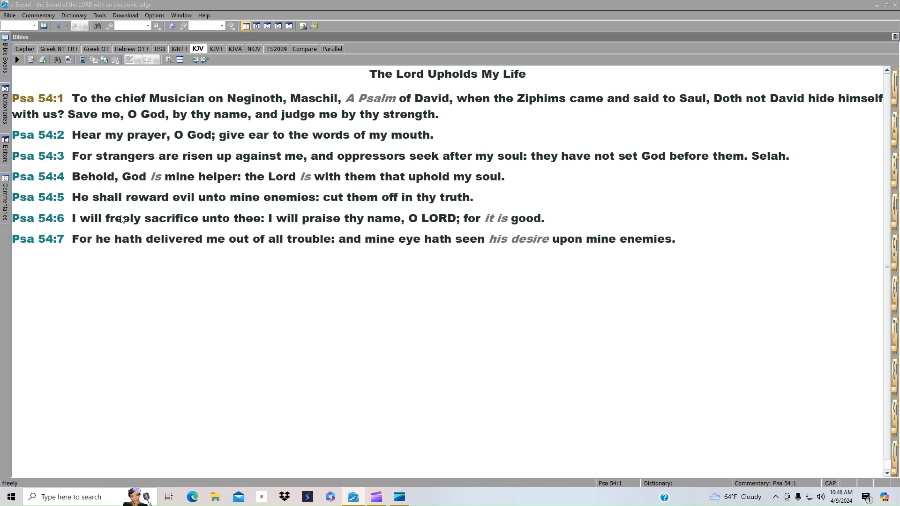
pyautogui.moveTo(324, 219)
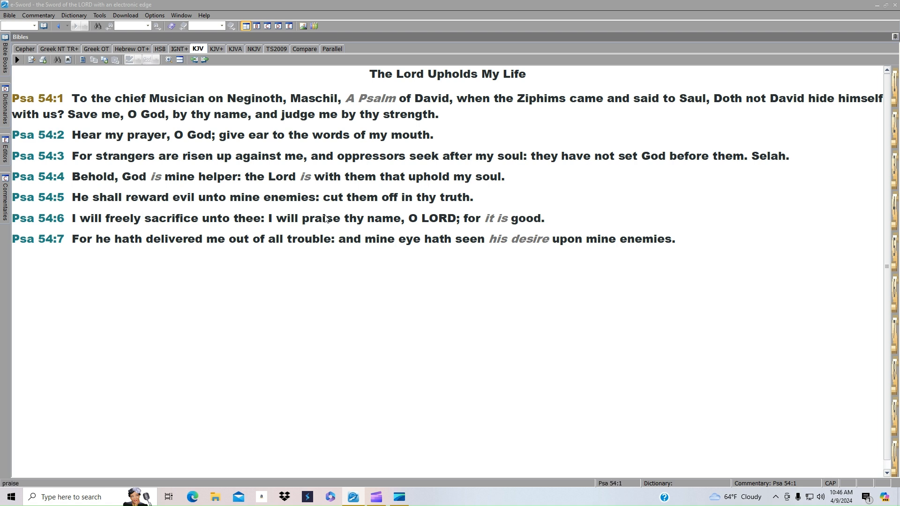
pyautogui.moveTo(428, 223)
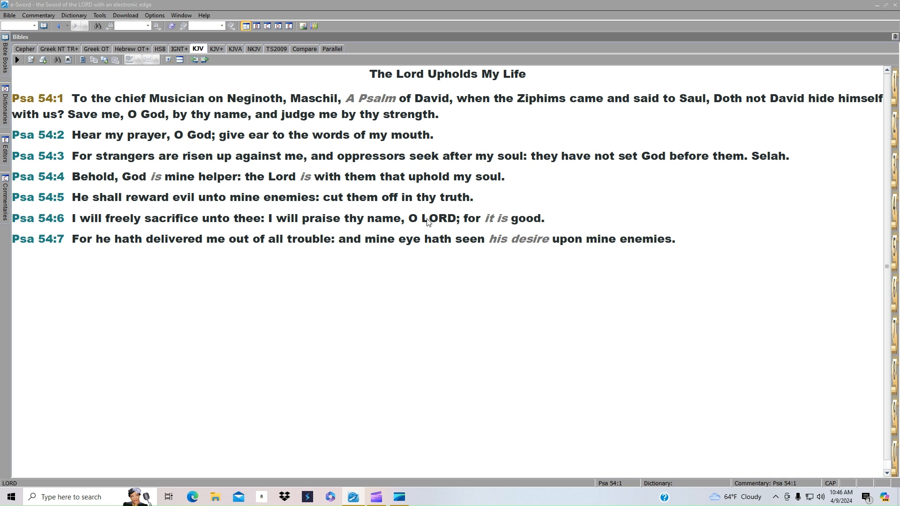
pyautogui.moveTo(119, 238)
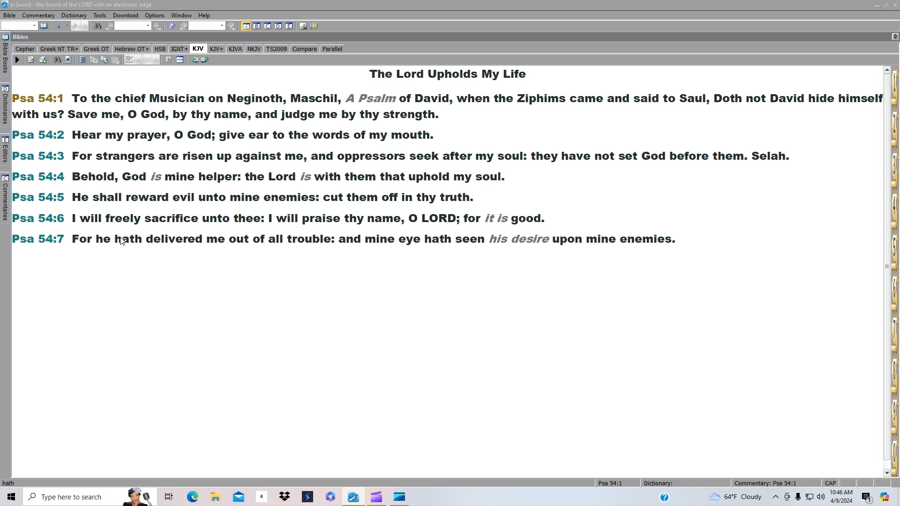
pyautogui.moveTo(451, 253)
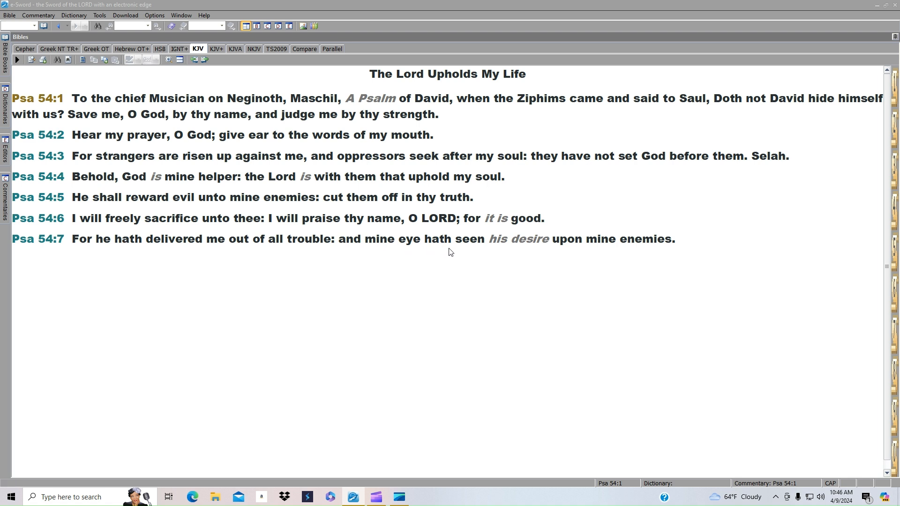
pyautogui.moveTo(452, 251)
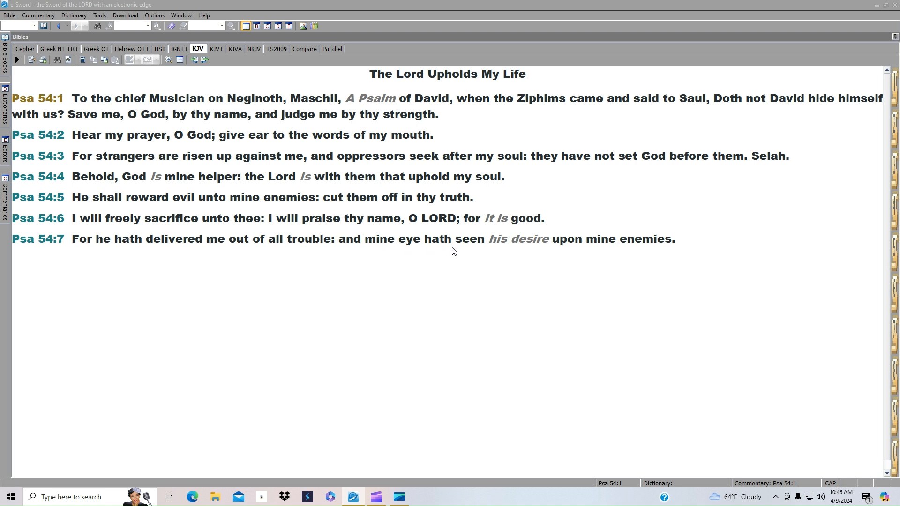
pyautogui.moveTo(57, 136)
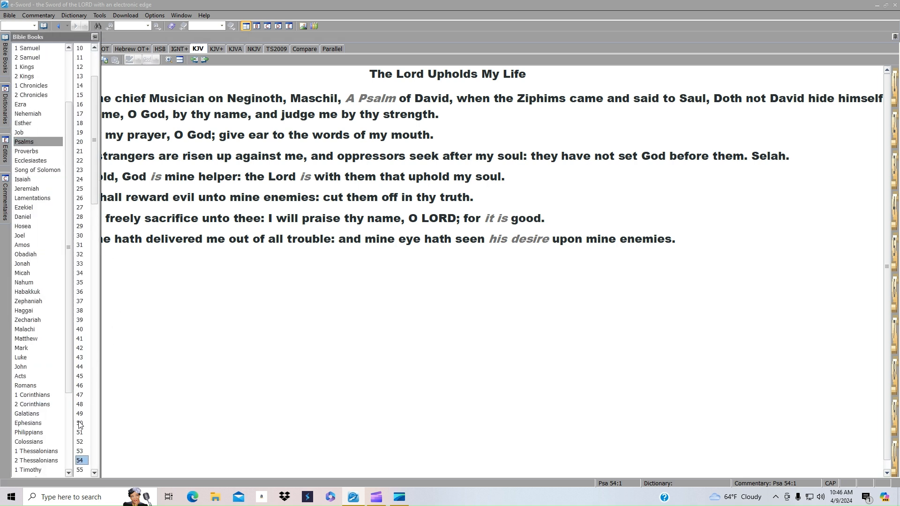
# Scroll the KJV Bible pane down to Psalm 104 beginning at verse 1
pyautogui.scroll(-3)
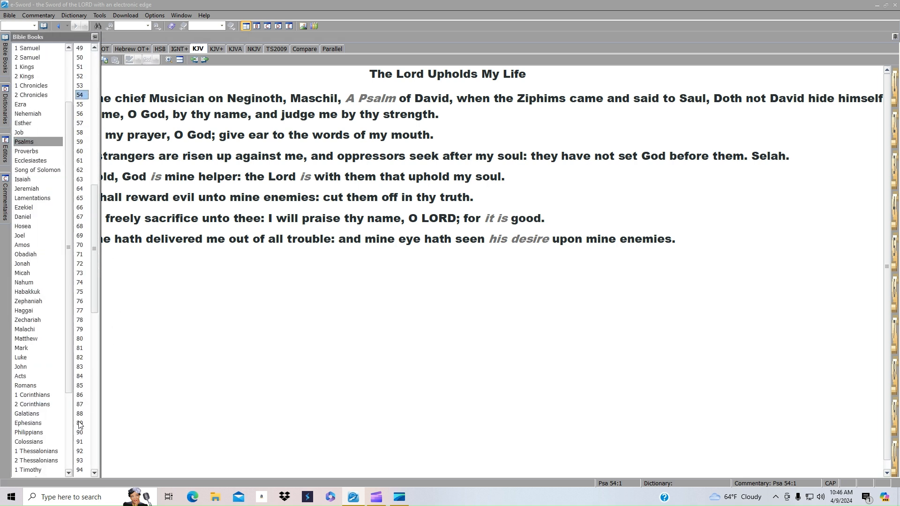
pyautogui.scroll(-3)
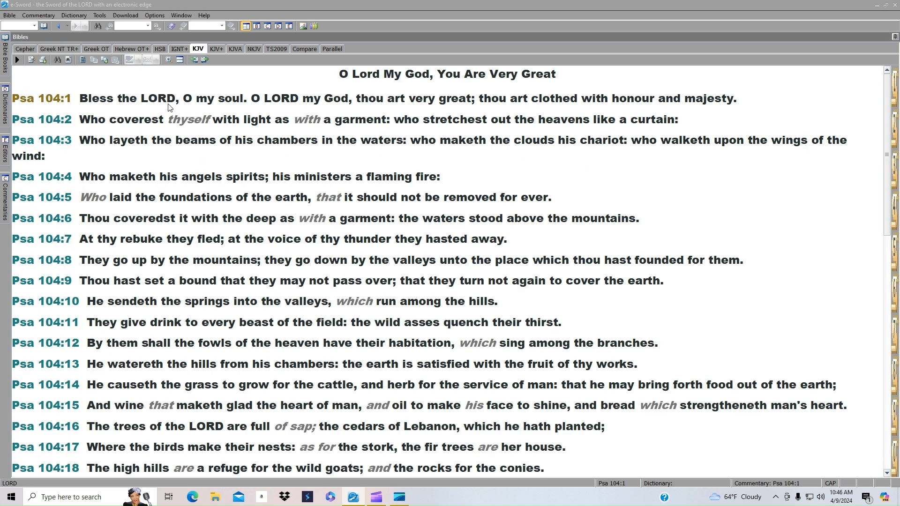
pyautogui.moveTo(329, 105)
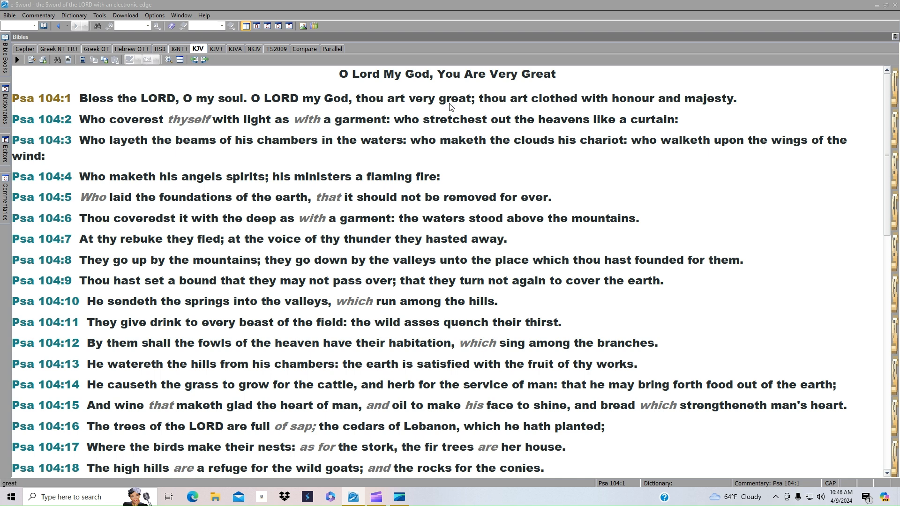
pyautogui.moveTo(727, 109)
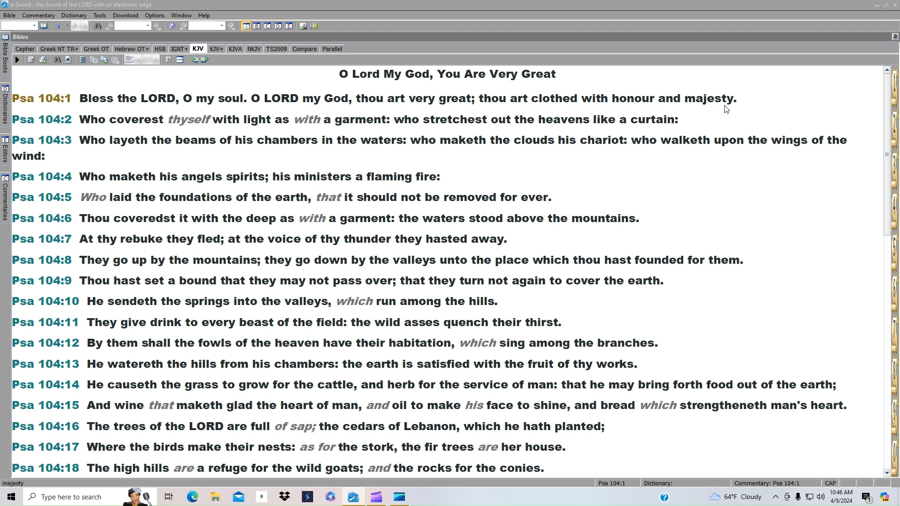
pyautogui.moveTo(158, 134)
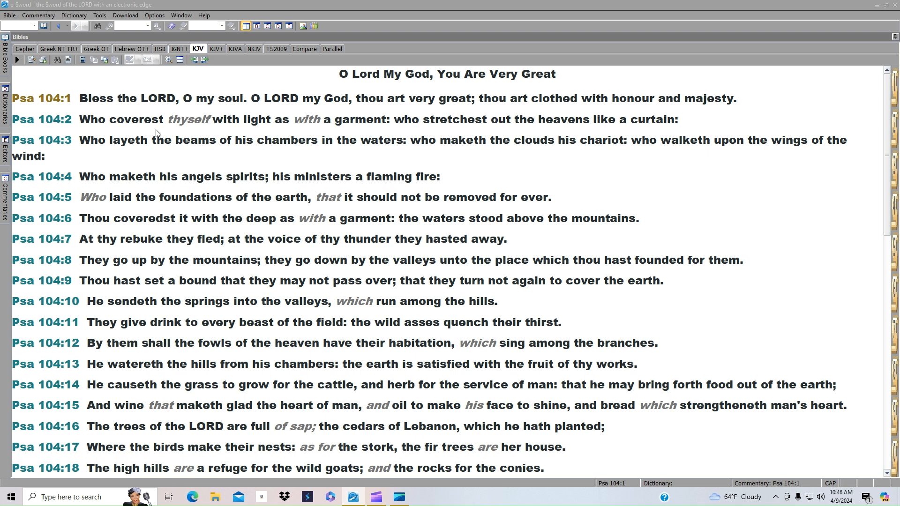
pyautogui.moveTo(312, 129)
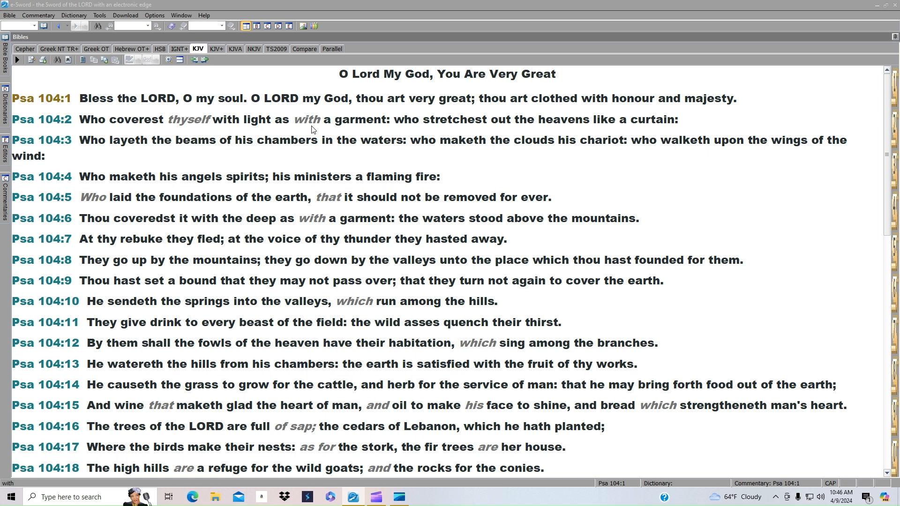
pyautogui.moveTo(486, 130)
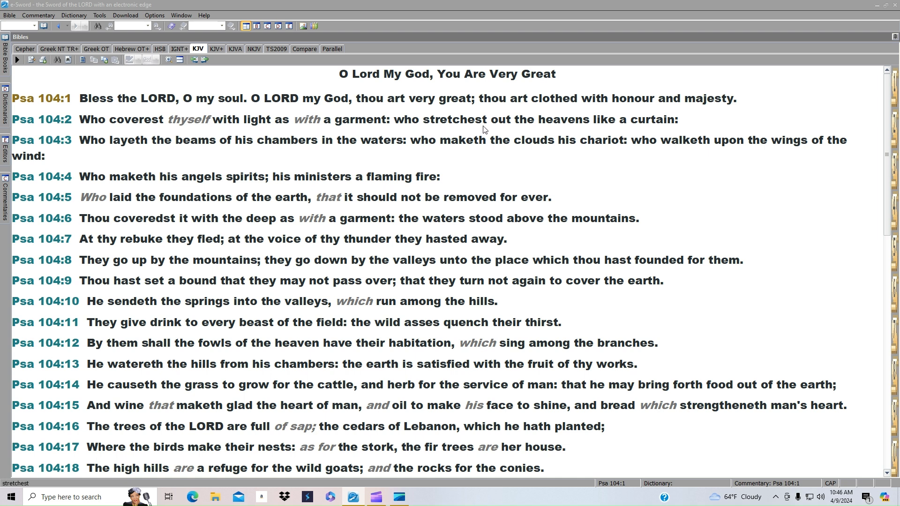
pyautogui.moveTo(168, 156)
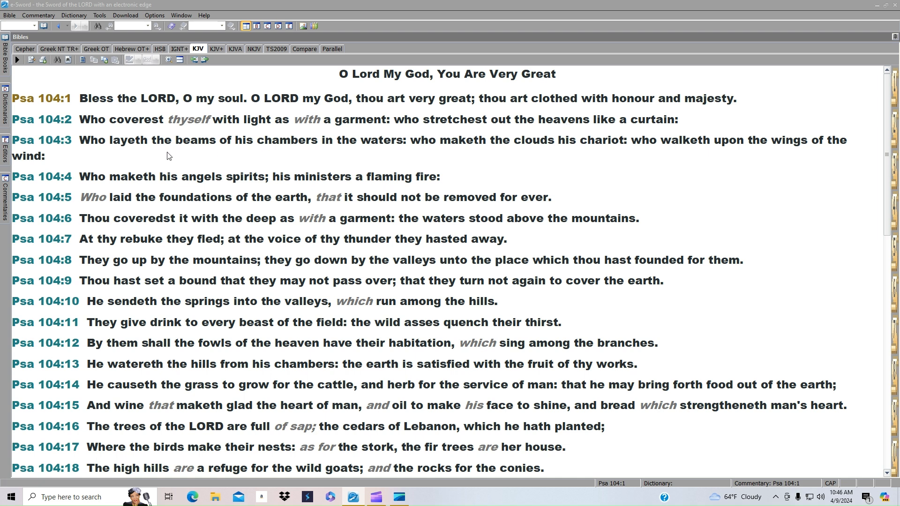
pyautogui.moveTo(363, 151)
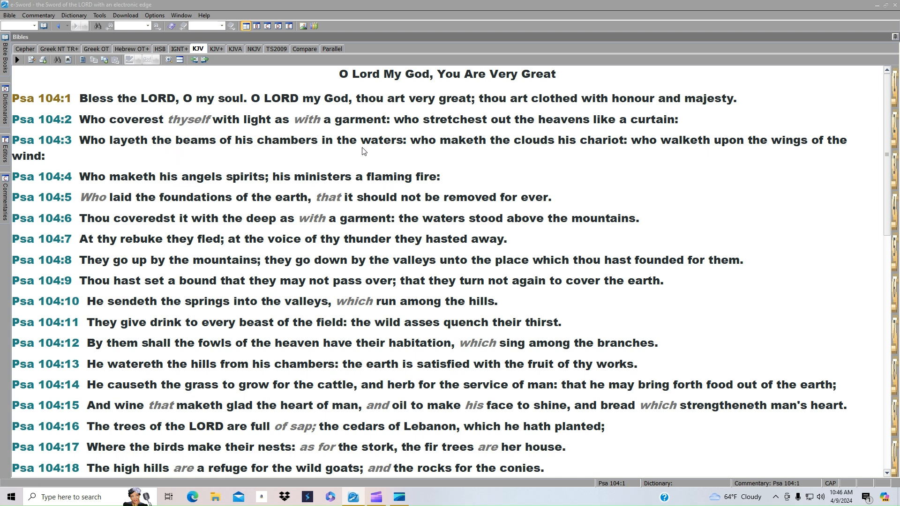
pyautogui.moveTo(572, 157)
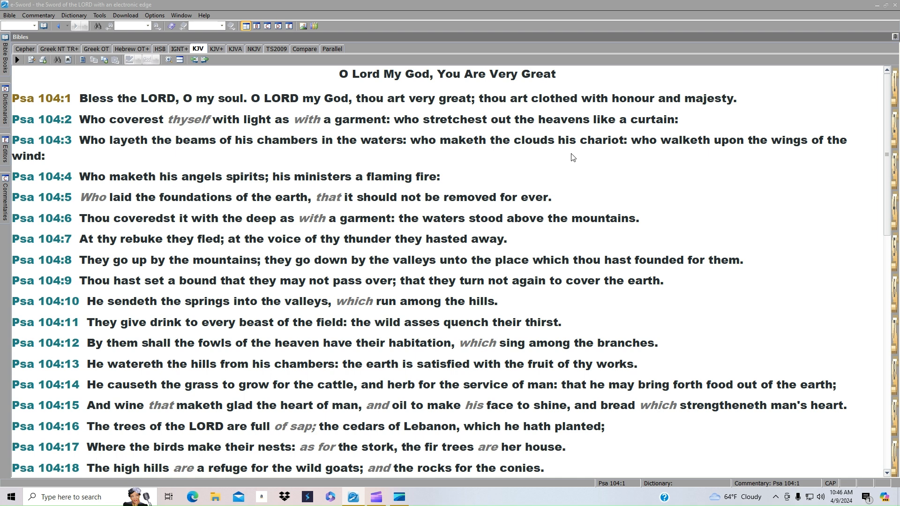
pyautogui.moveTo(666, 147)
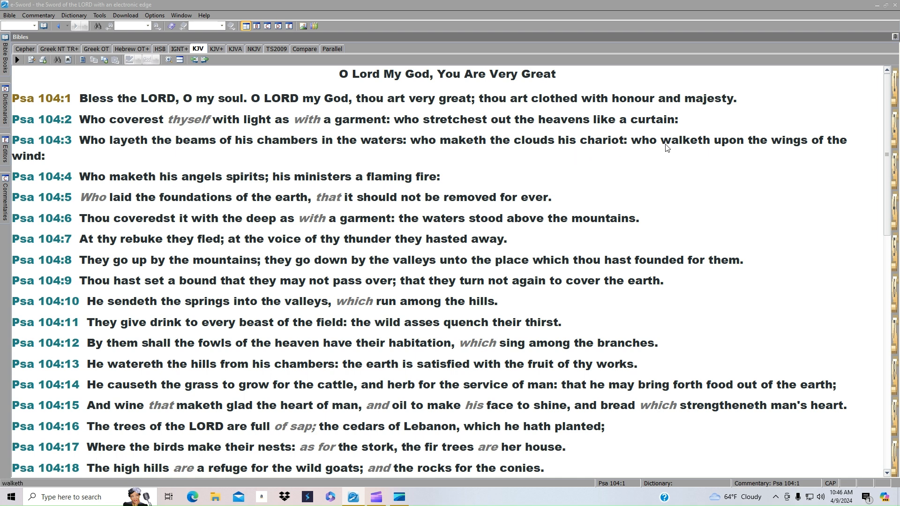
pyautogui.moveTo(94, 178)
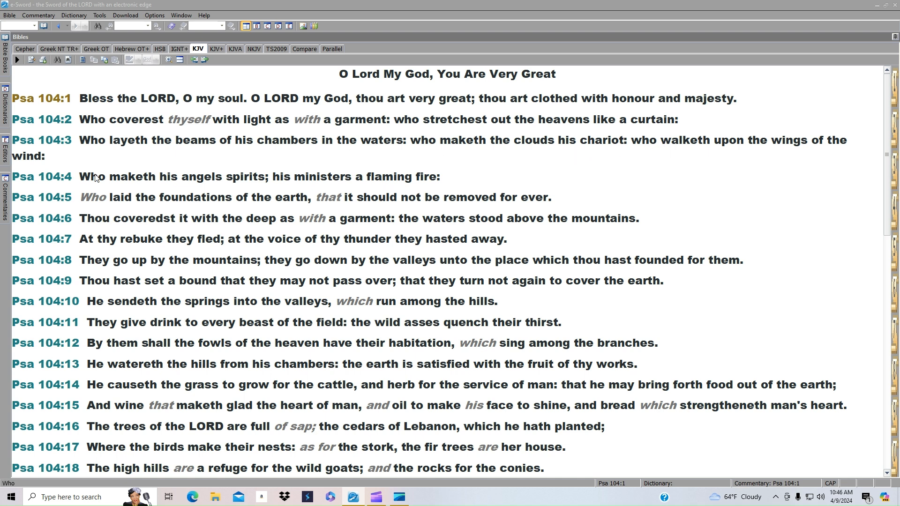
pyautogui.moveTo(244, 185)
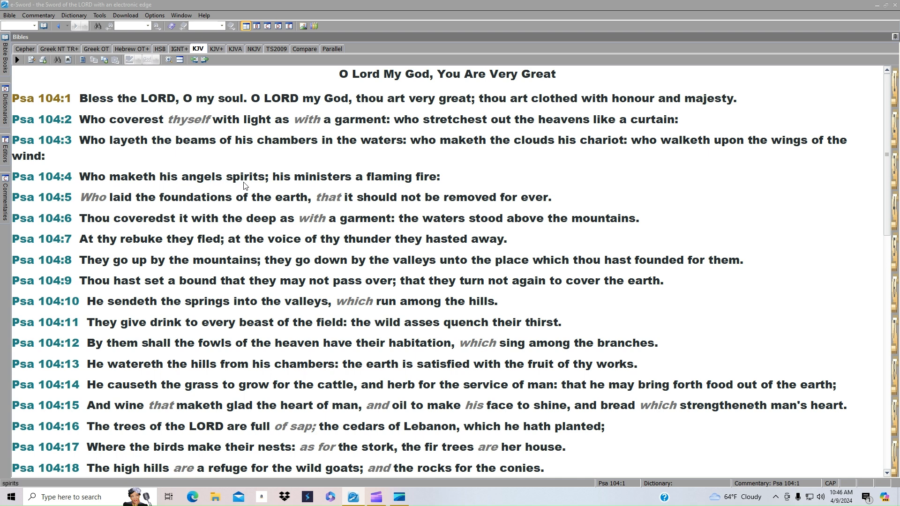
pyautogui.moveTo(293, 185)
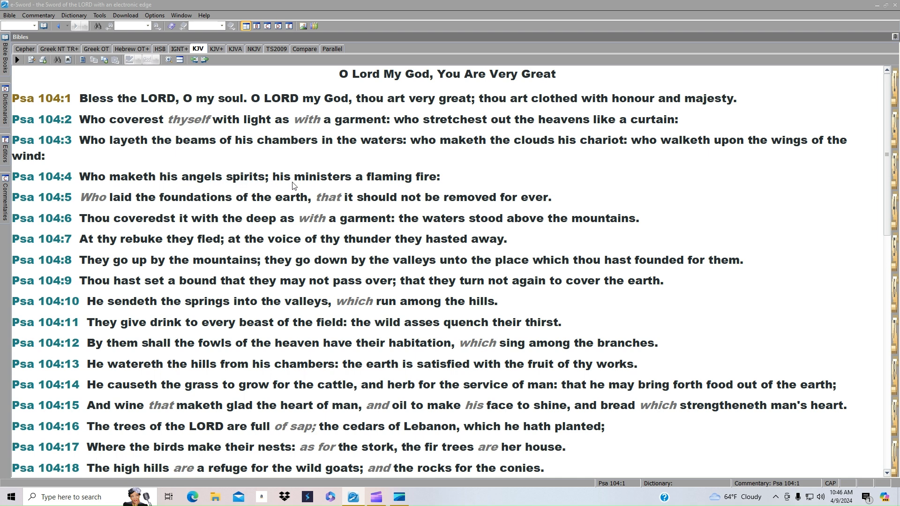
pyautogui.moveTo(188, 211)
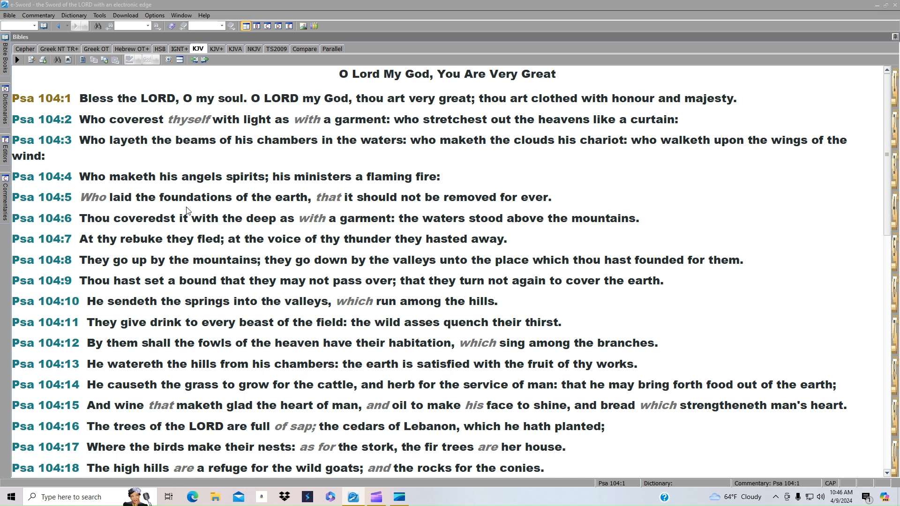
pyautogui.moveTo(138, 224)
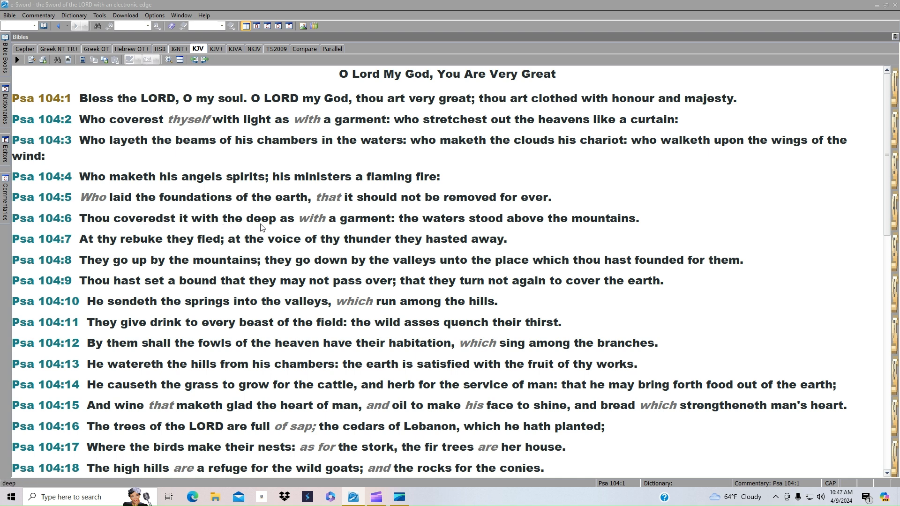
pyautogui.moveTo(432, 230)
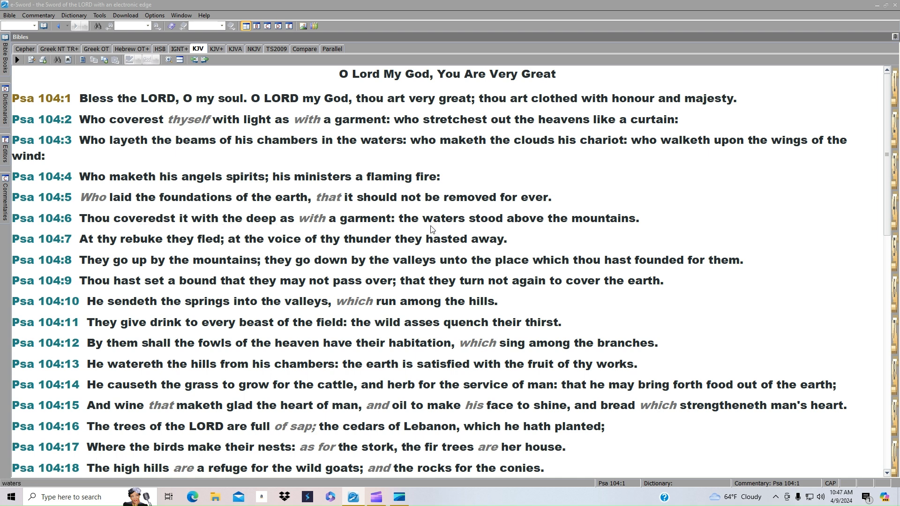
pyautogui.moveTo(598, 229)
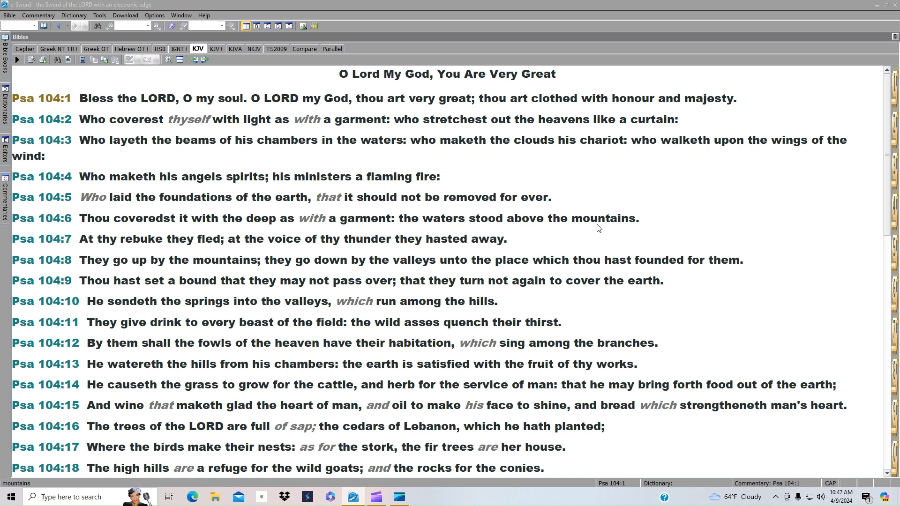
pyautogui.moveTo(211, 248)
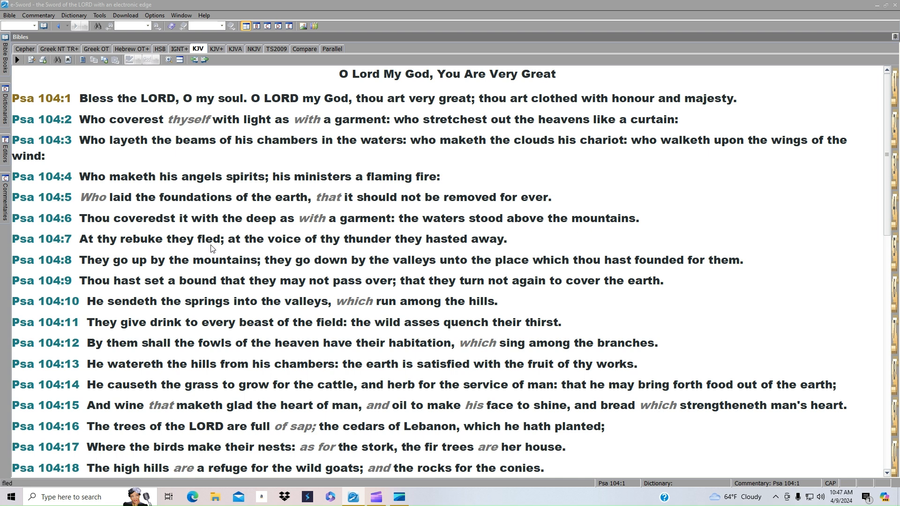
pyautogui.moveTo(432, 252)
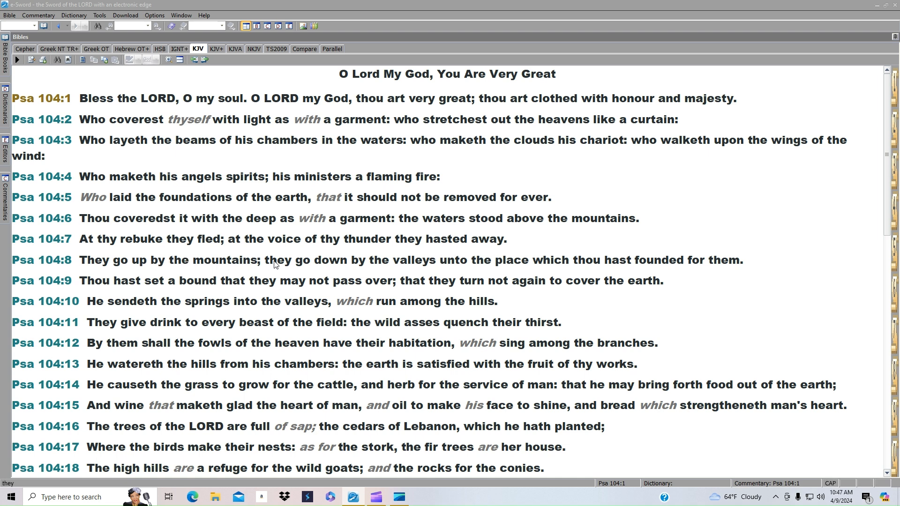
pyautogui.moveTo(459, 271)
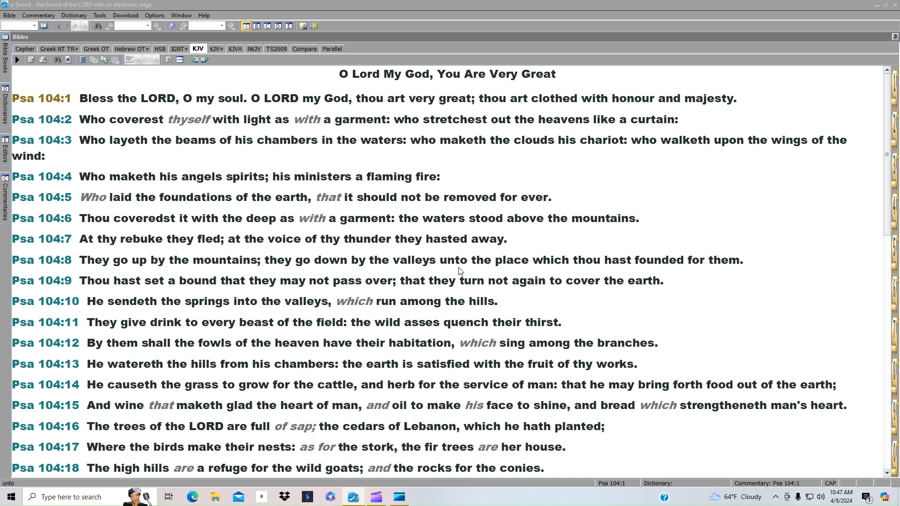
pyautogui.moveTo(629, 270)
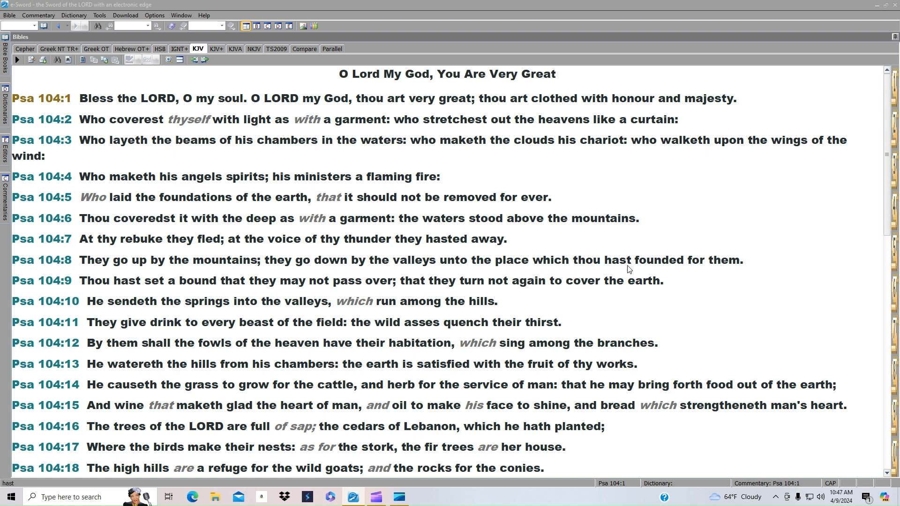
pyautogui.moveTo(304, 271)
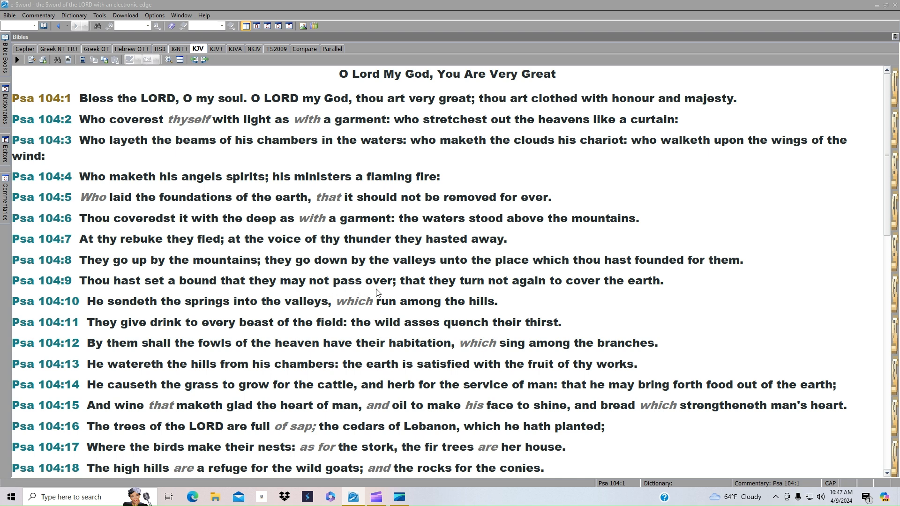
pyautogui.moveTo(460, 294)
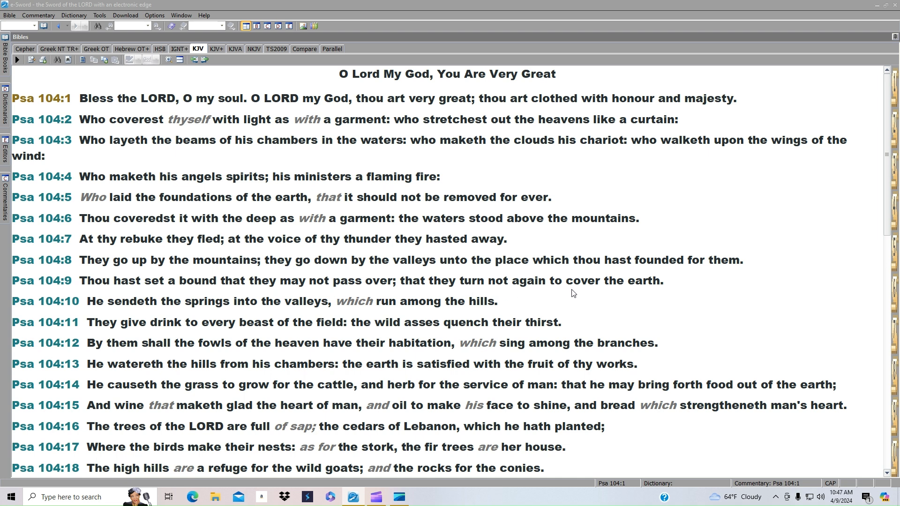
pyautogui.moveTo(277, 294)
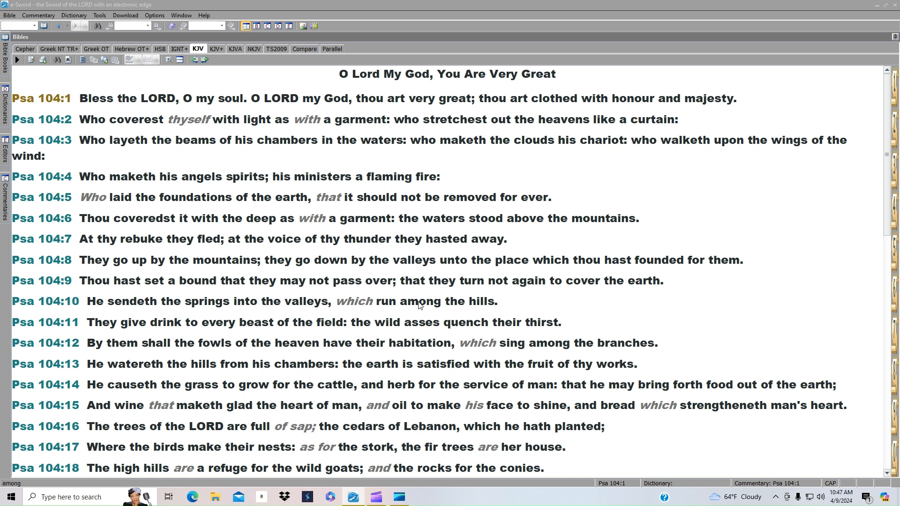
pyautogui.moveTo(155, 329)
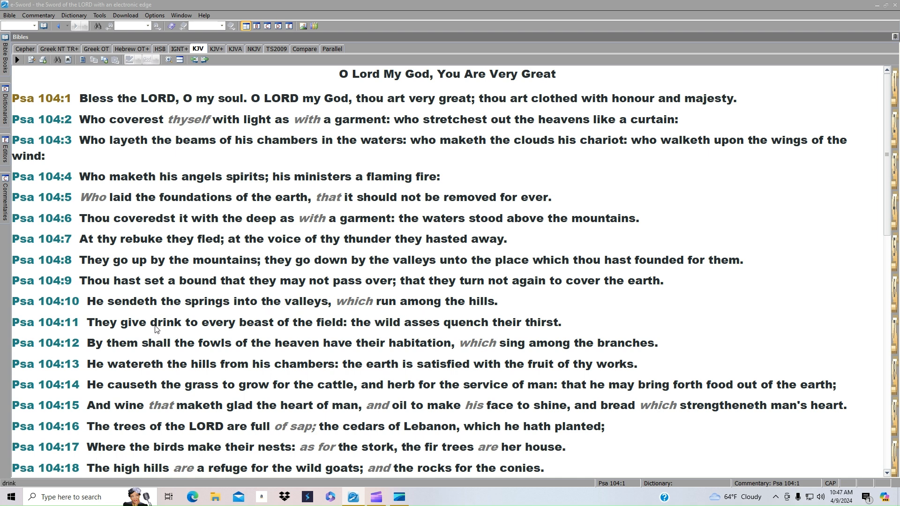
pyautogui.moveTo(381, 329)
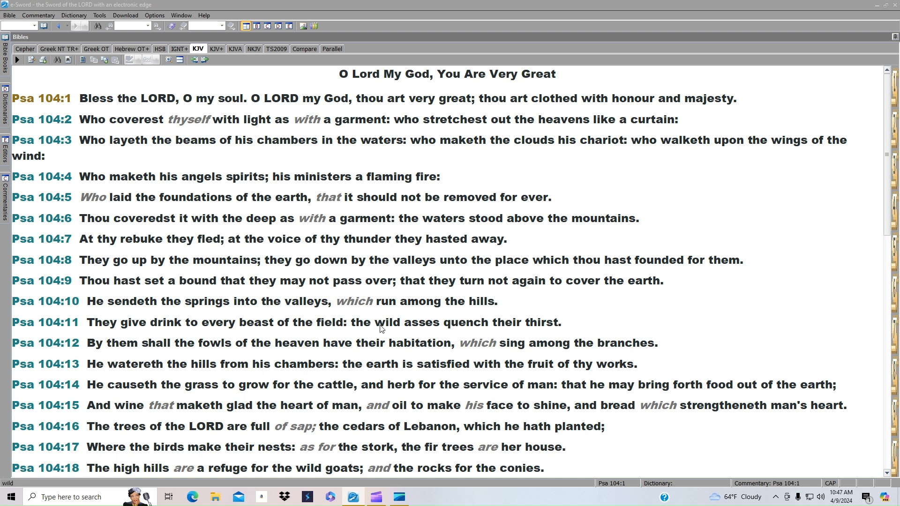
pyautogui.moveTo(542, 332)
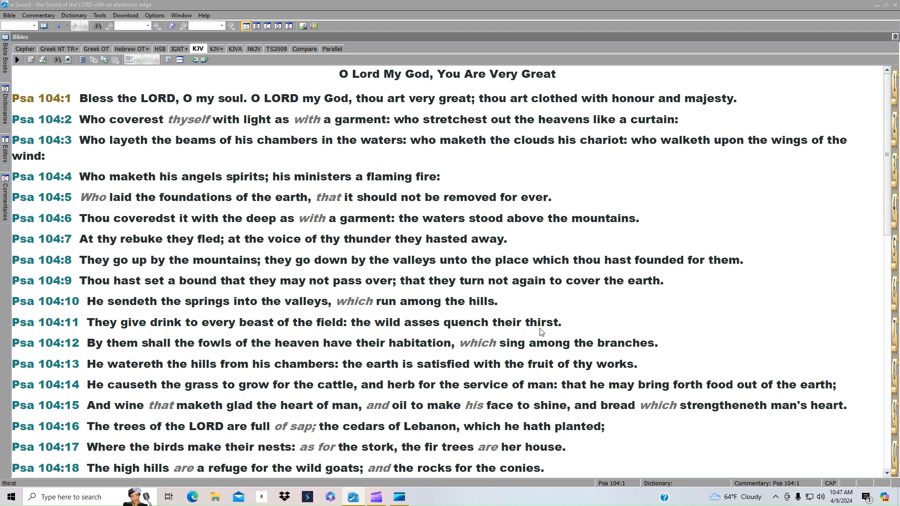
pyautogui.moveTo(162, 348)
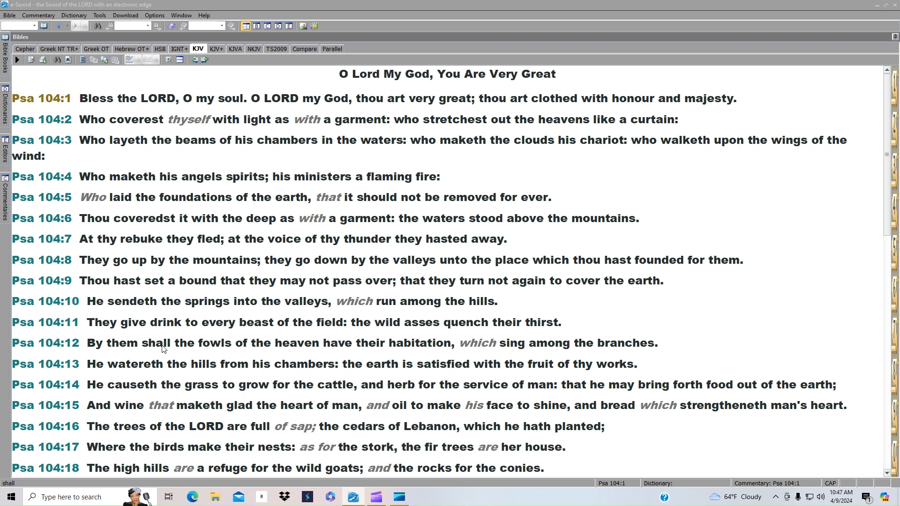
pyautogui.moveTo(350, 352)
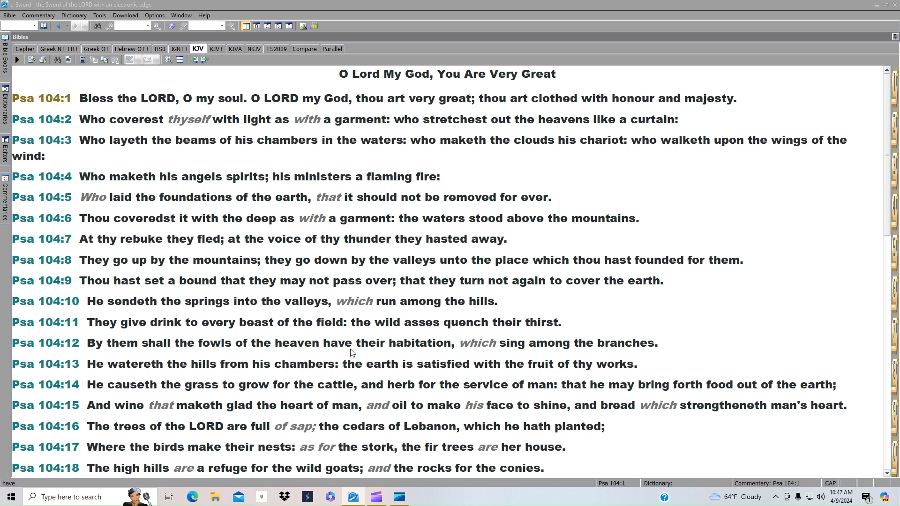
pyautogui.moveTo(462, 352)
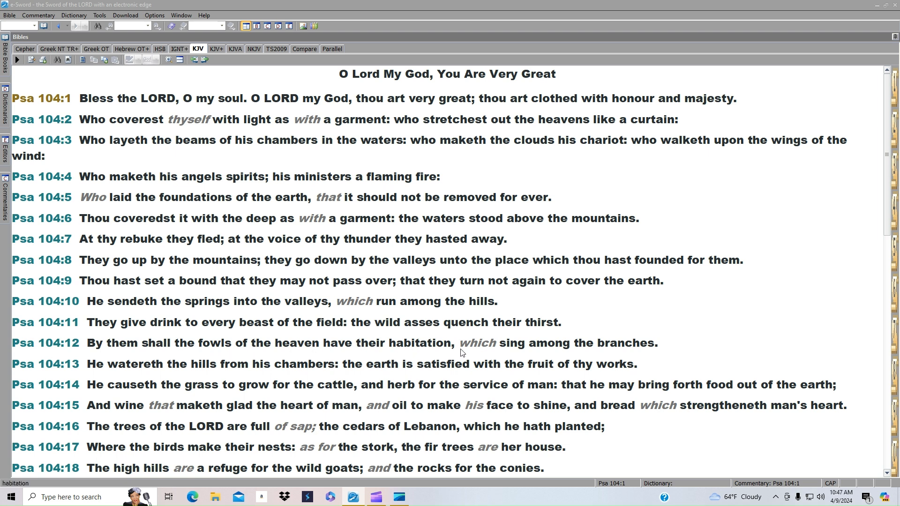
pyautogui.moveTo(555, 352)
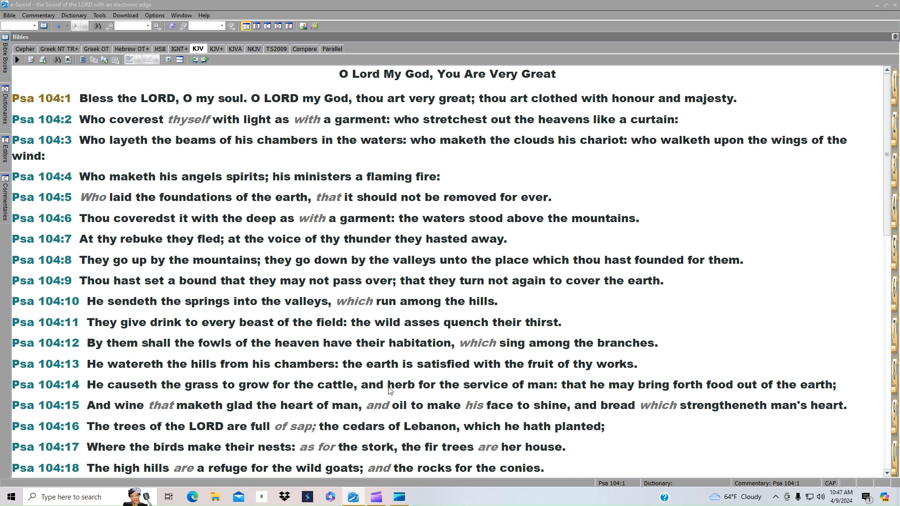
pyautogui.moveTo(517, 386)
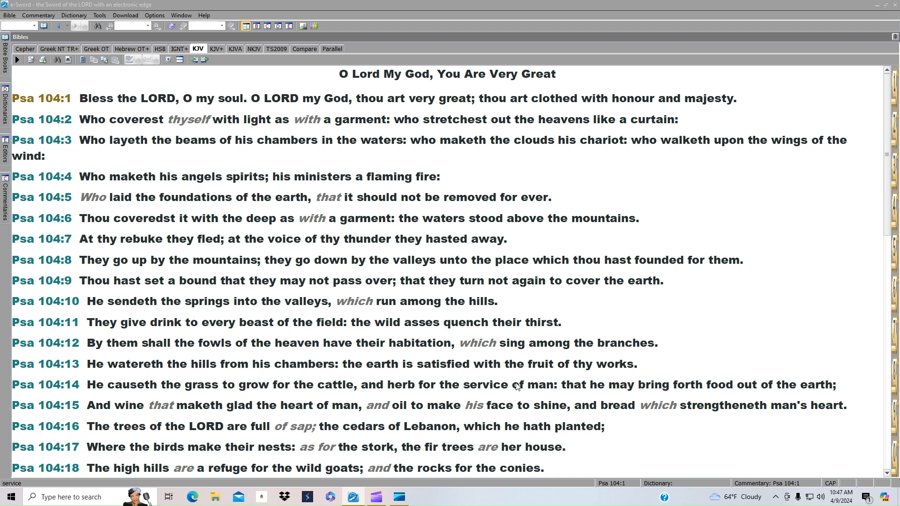
pyautogui.moveTo(673, 393)
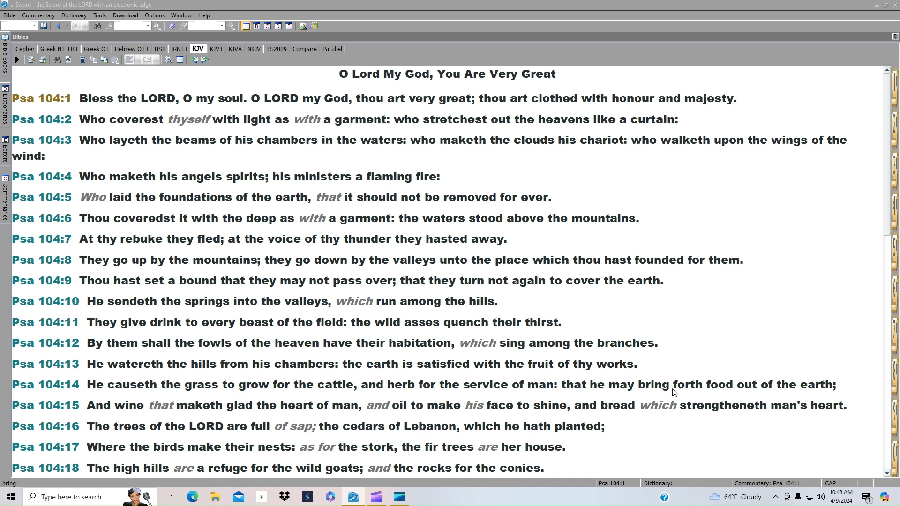
pyautogui.moveTo(830, 393)
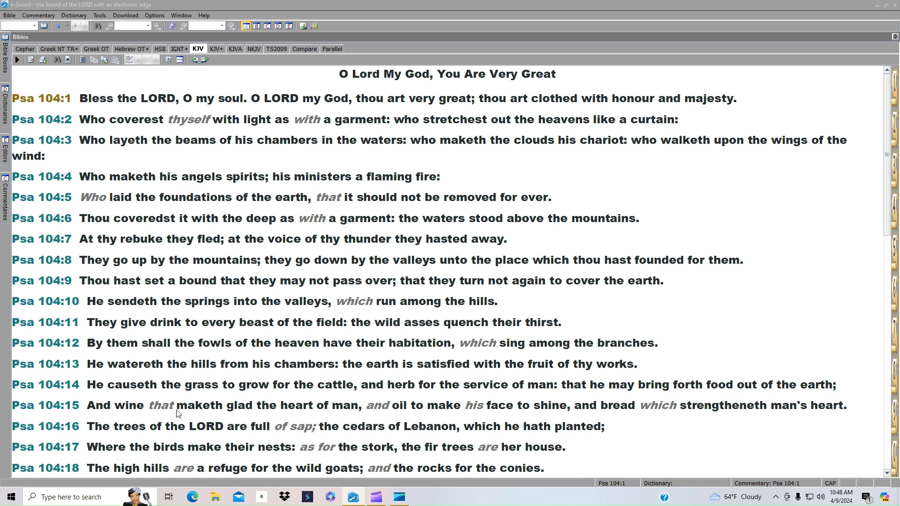
pyautogui.moveTo(351, 415)
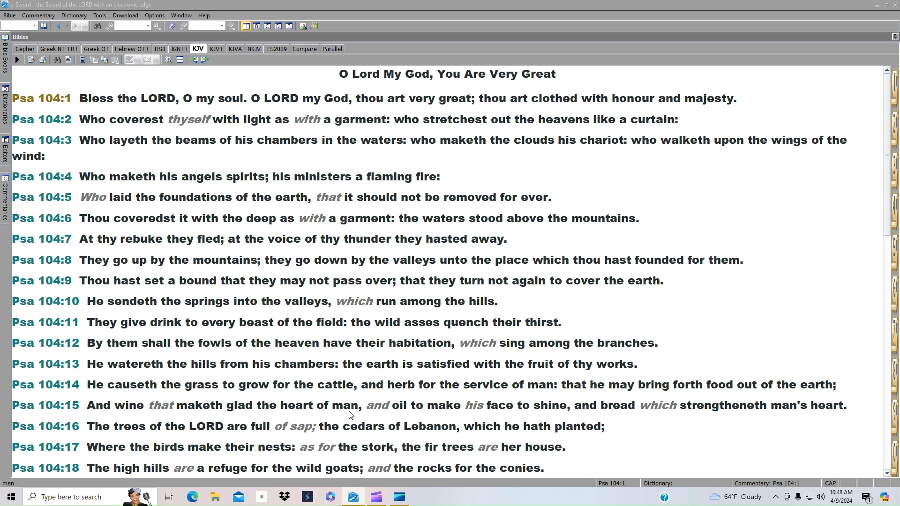
pyautogui.moveTo(400, 423)
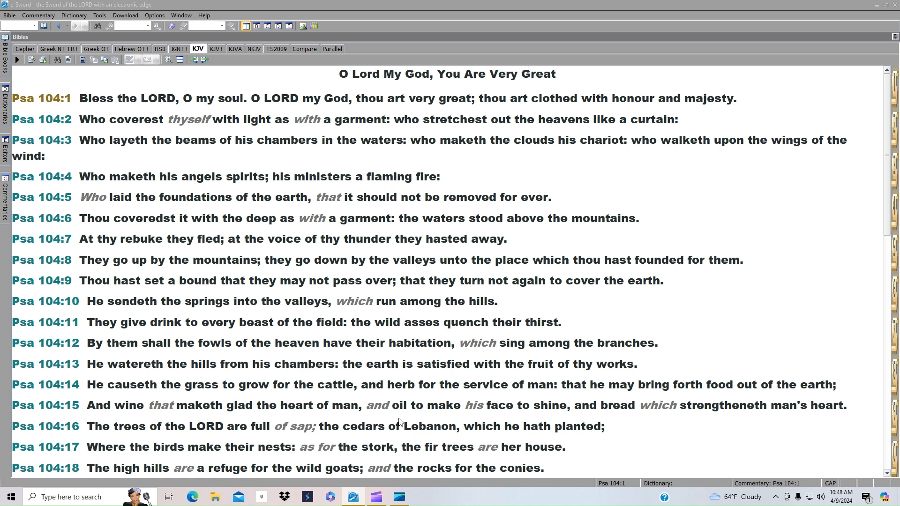
pyautogui.moveTo(604, 418)
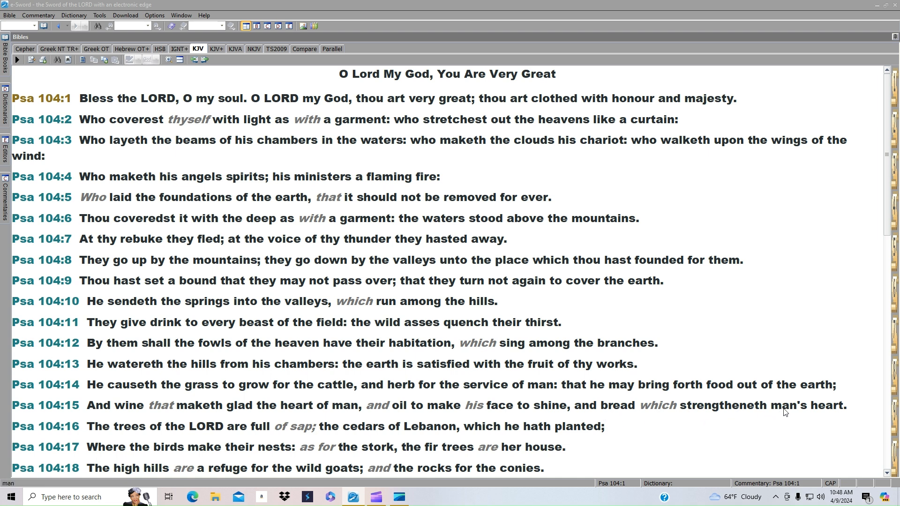
pyautogui.moveTo(203, 433)
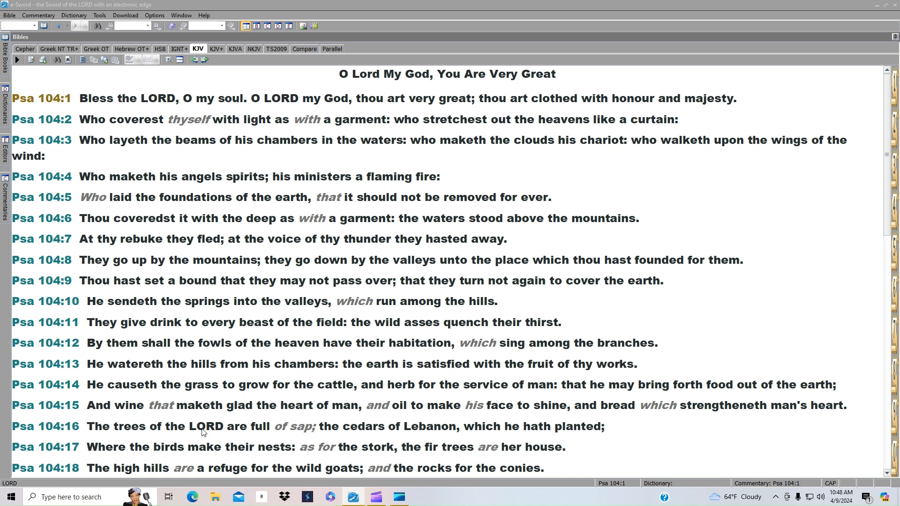
pyautogui.moveTo(362, 433)
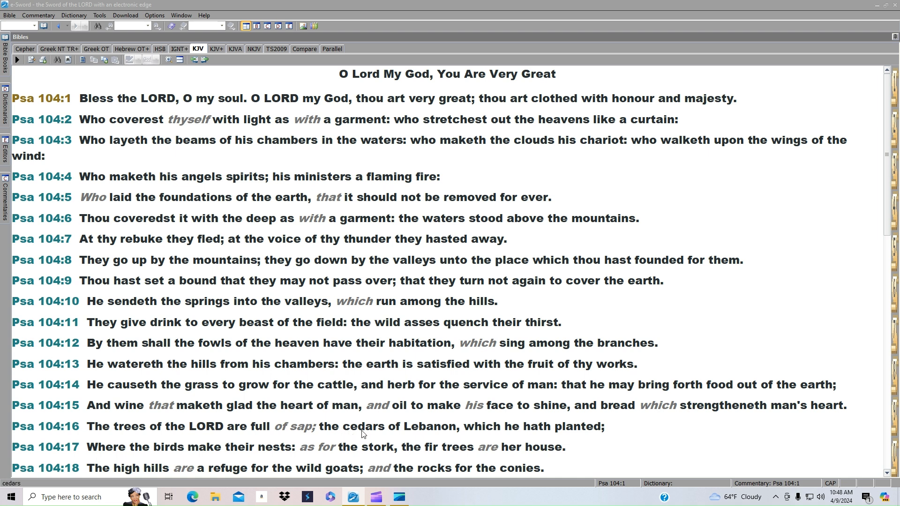
pyautogui.moveTo(535, 433)
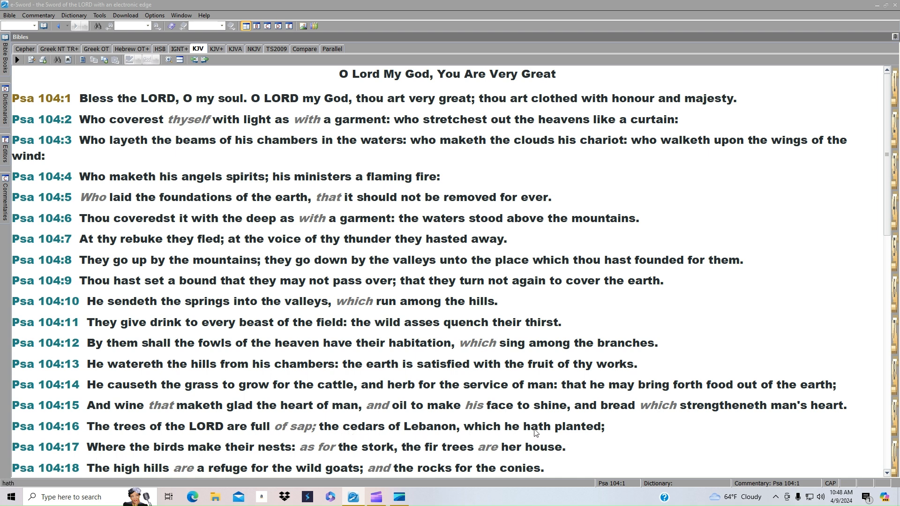
pyautogui.moveTo(241, 454)
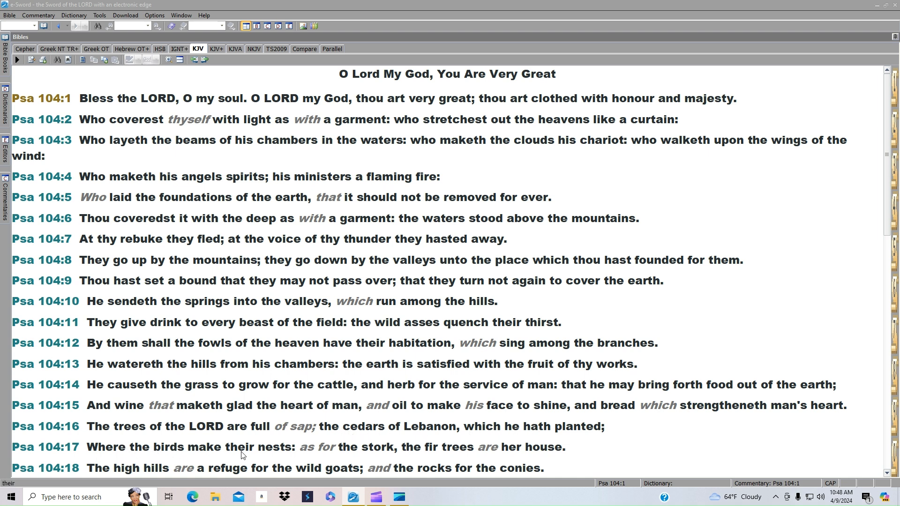
pyautogui.moveTo(350, 453)
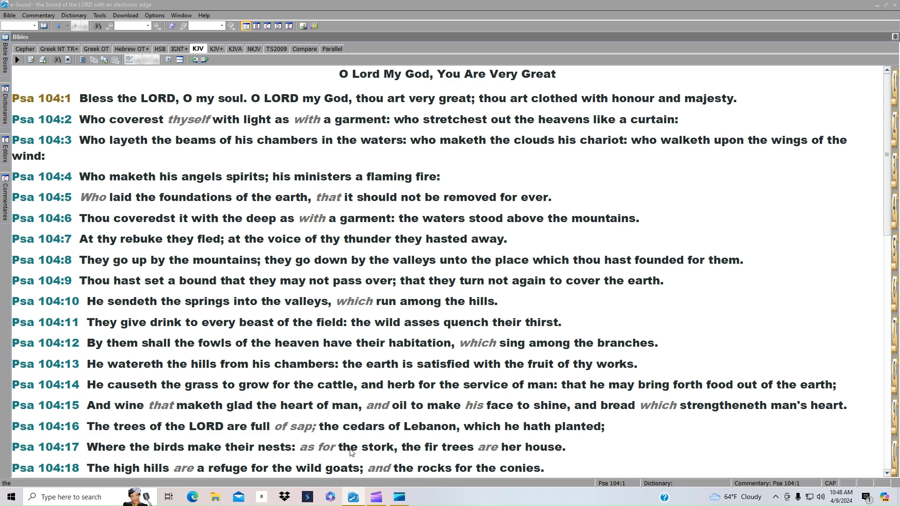
pyautogui.moveTo(512, 453)
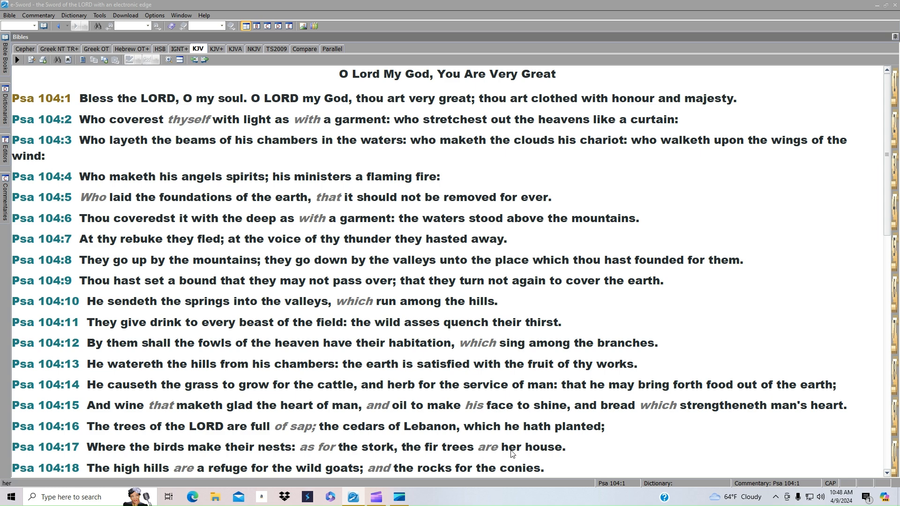
# Scroll Psalm 104 down through verses 14-32 to its close at verse 35
pyautogui.scroll(-3)
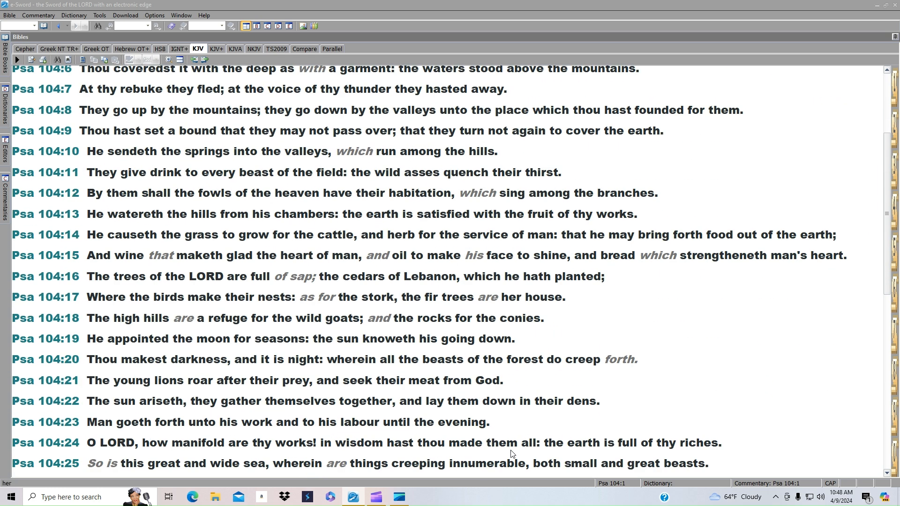
pyautogui.scroll(-3)
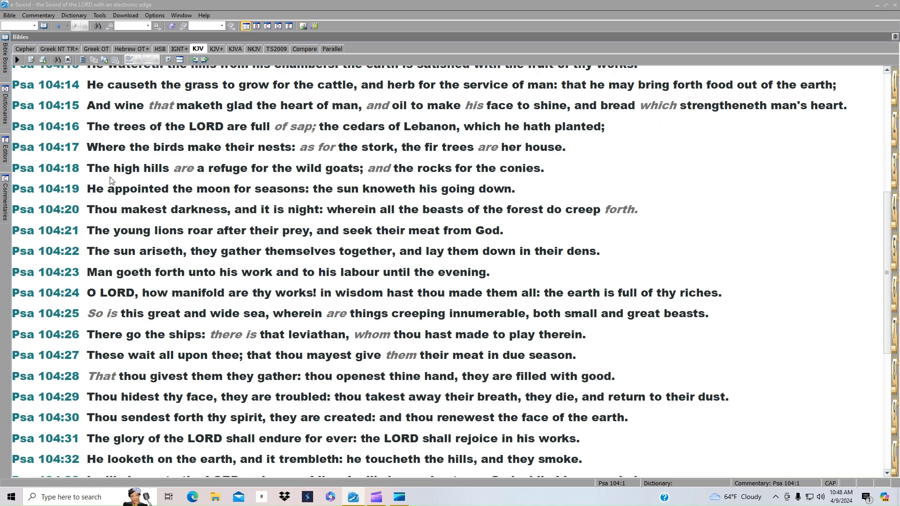
pyautogui.moveTo(183, 172)
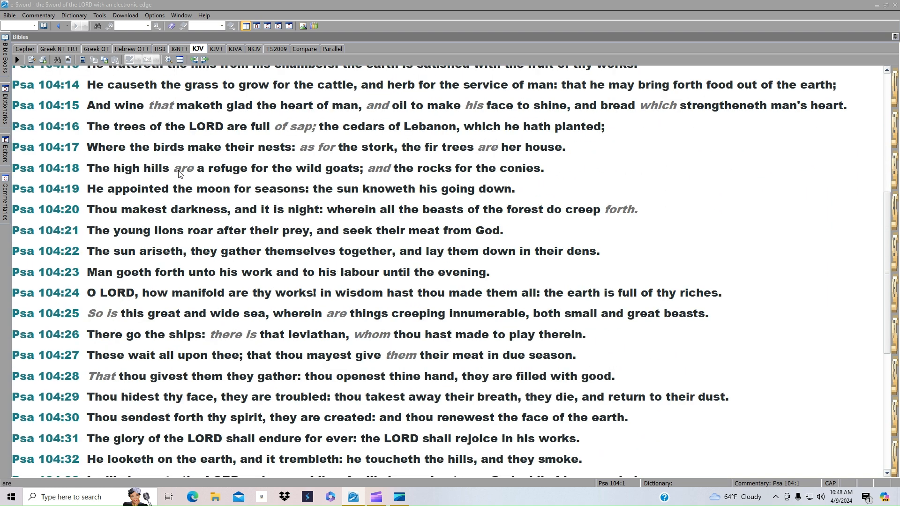
pyautogui.moveTo(418, 176)
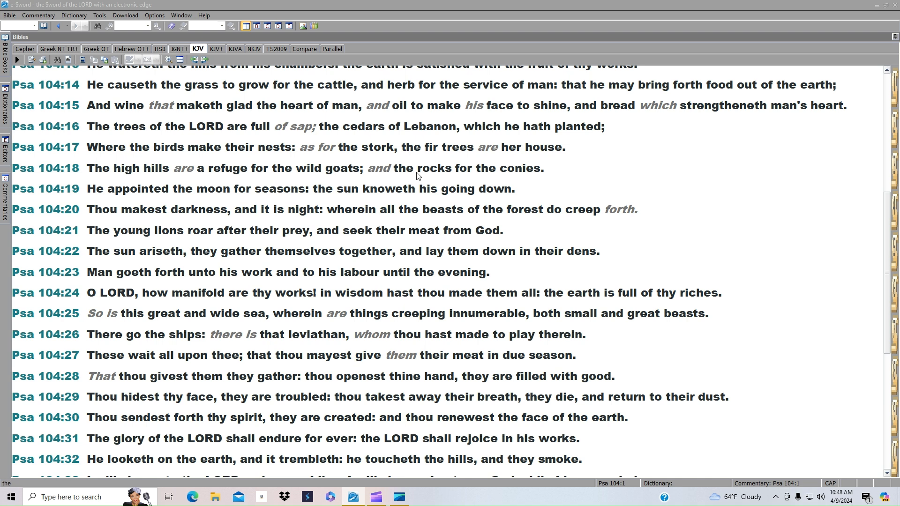
pyautogui.moveTo(133, 201)
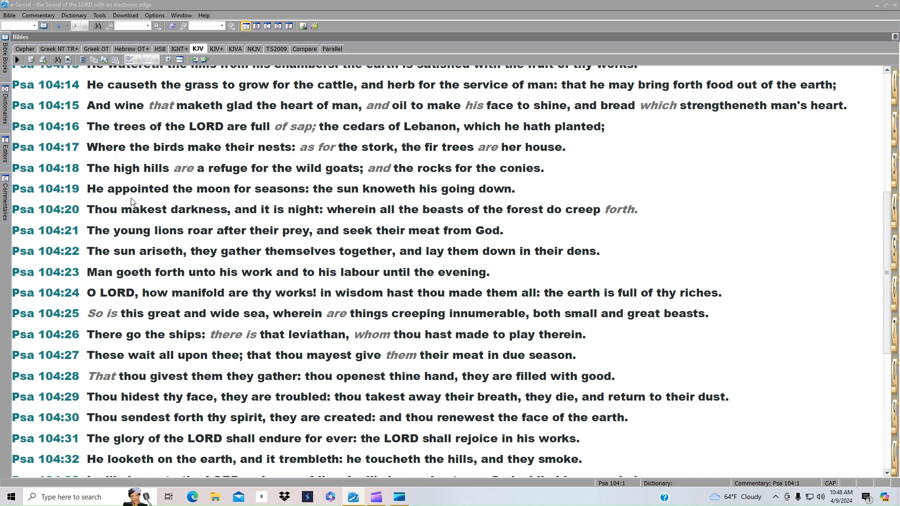
pyautogui.moveTo(323, 199)
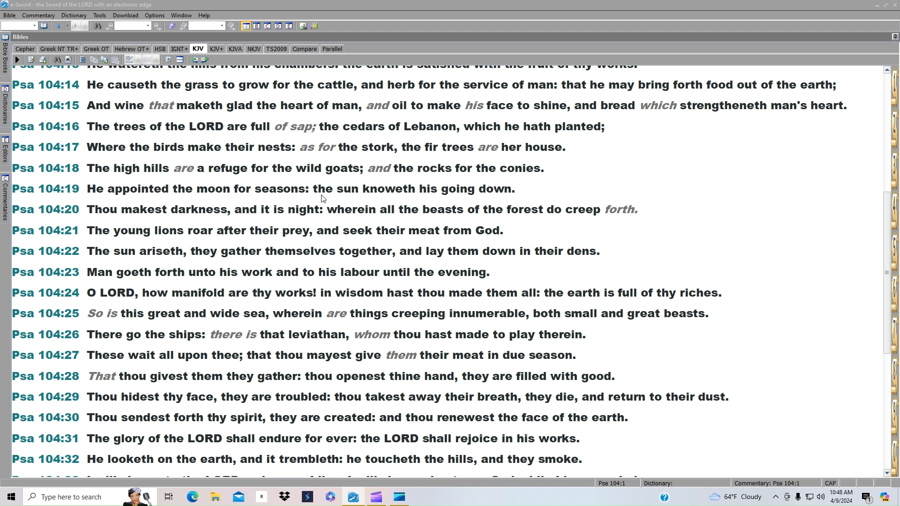
pyautogui.moveTo(432, 198)
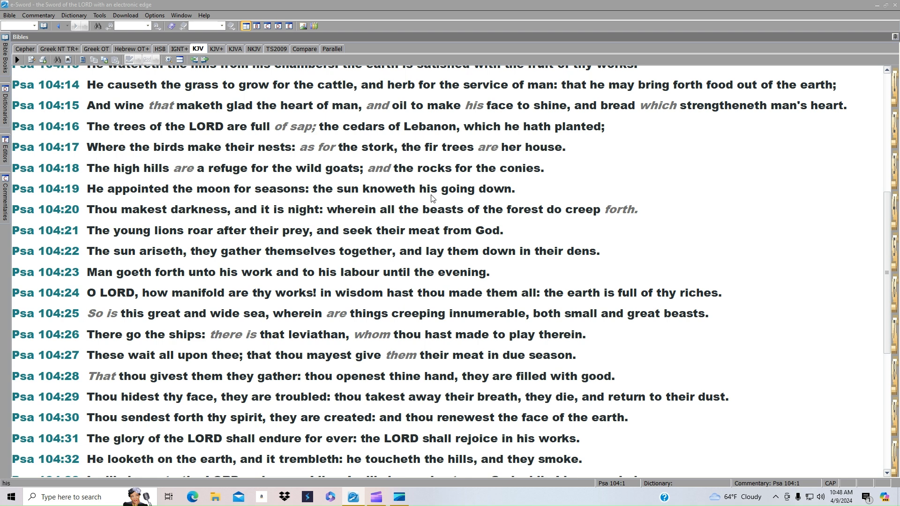
pyautogui.moveTo(153, 222)
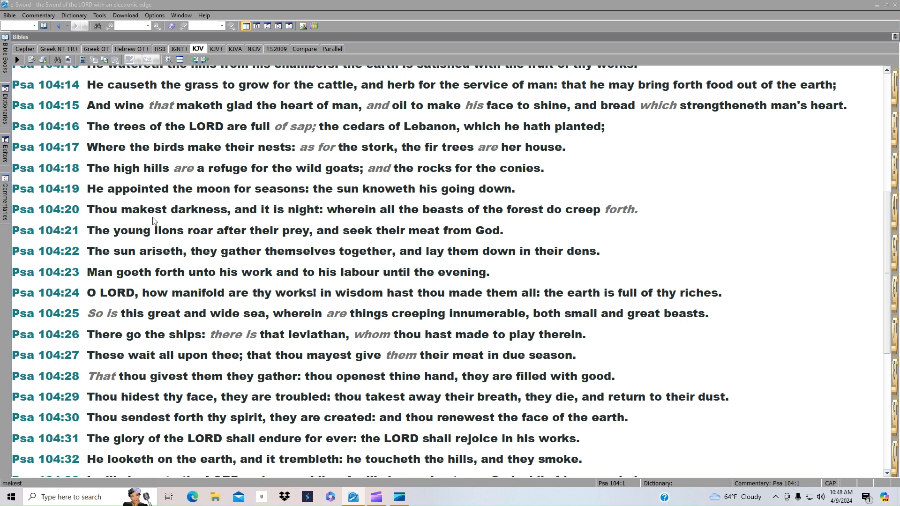
pyautogui.moveTo(361, 221)
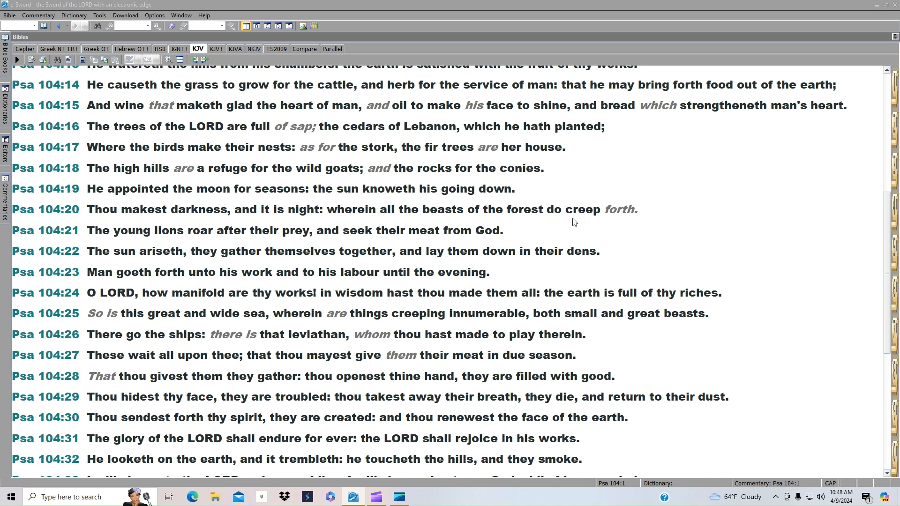
pyautogui.moveTo(167, 237)
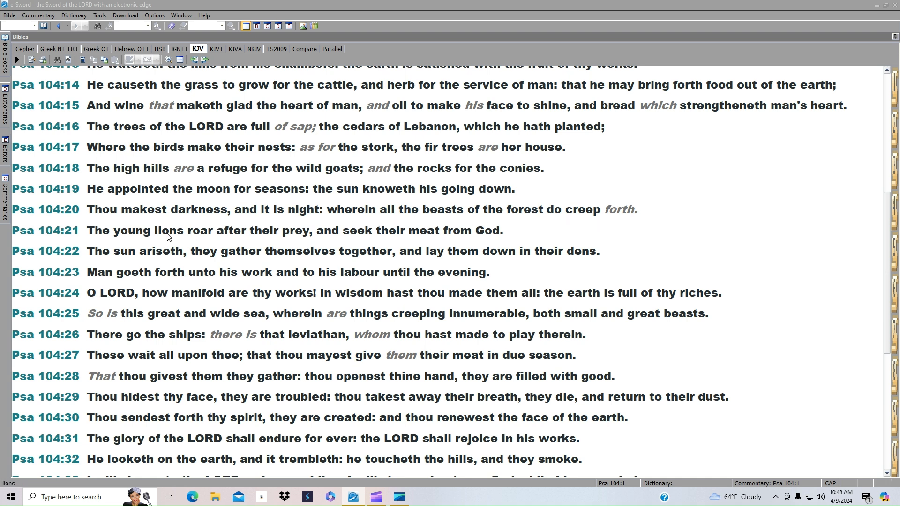
pyautogui.moveTo(377, 242)
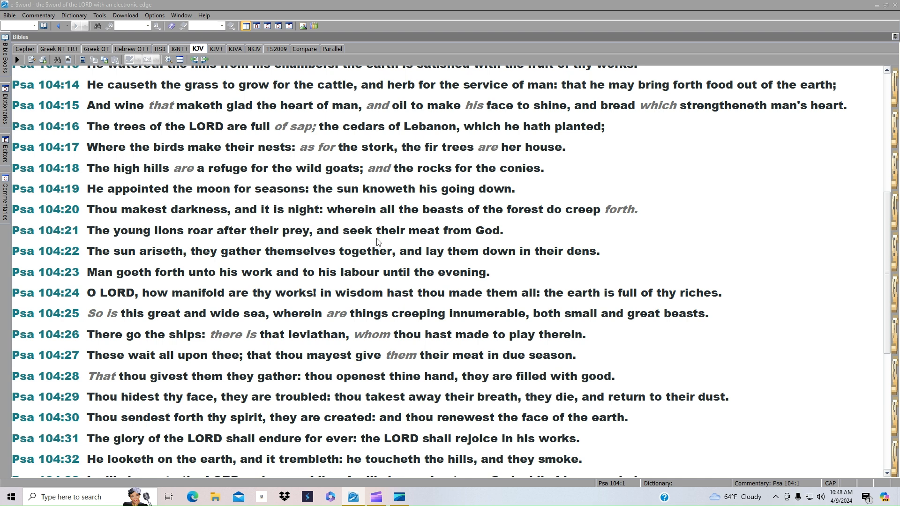
pyautogui.moveTo(127, 256)
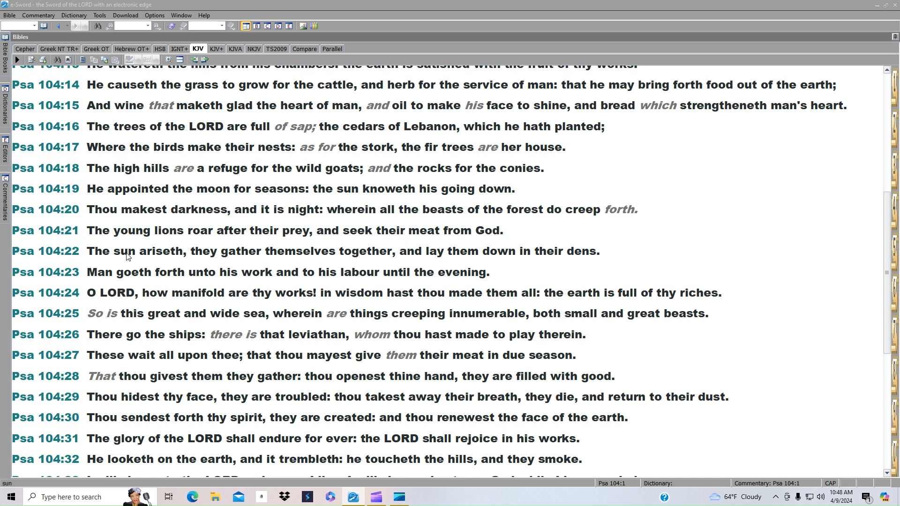
pyautogui.moveTo(238, 257)
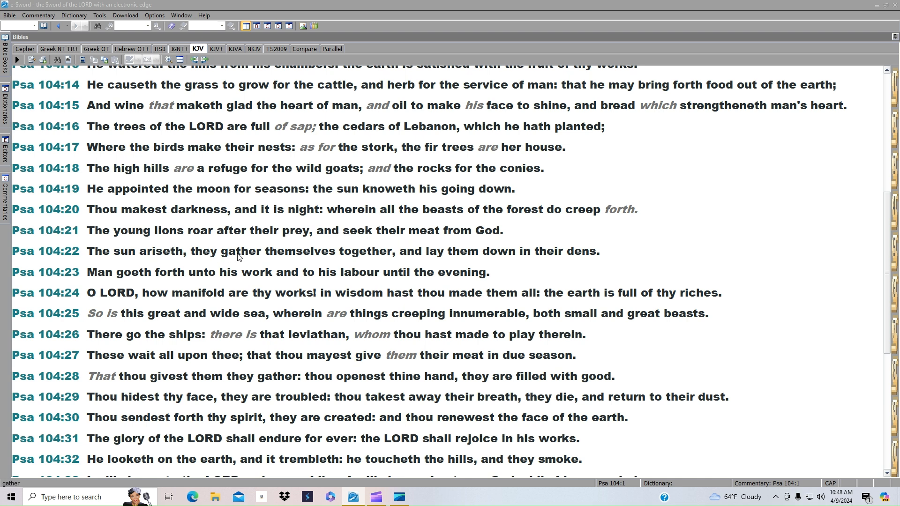
pyautogui.moveTo(504, 264)
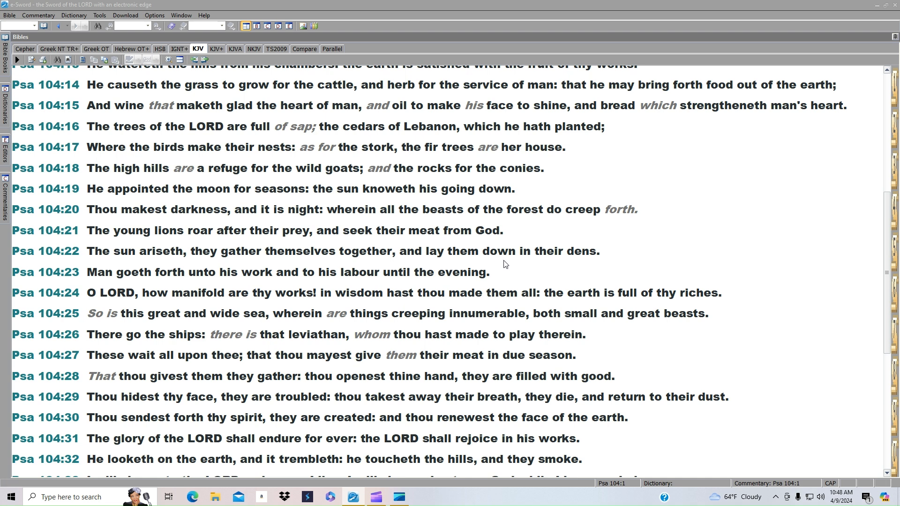
pyautogui.moveTo(167, 279)
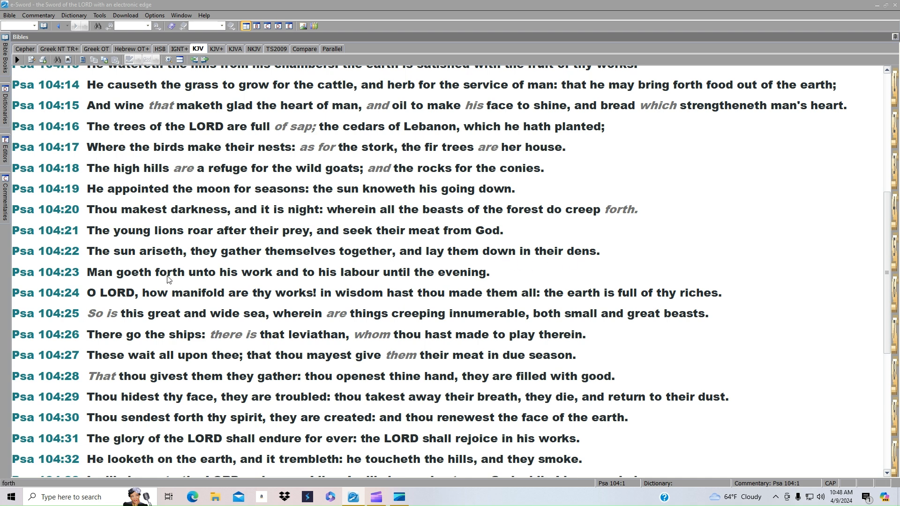
pyautogui.moveTo(260, 279)
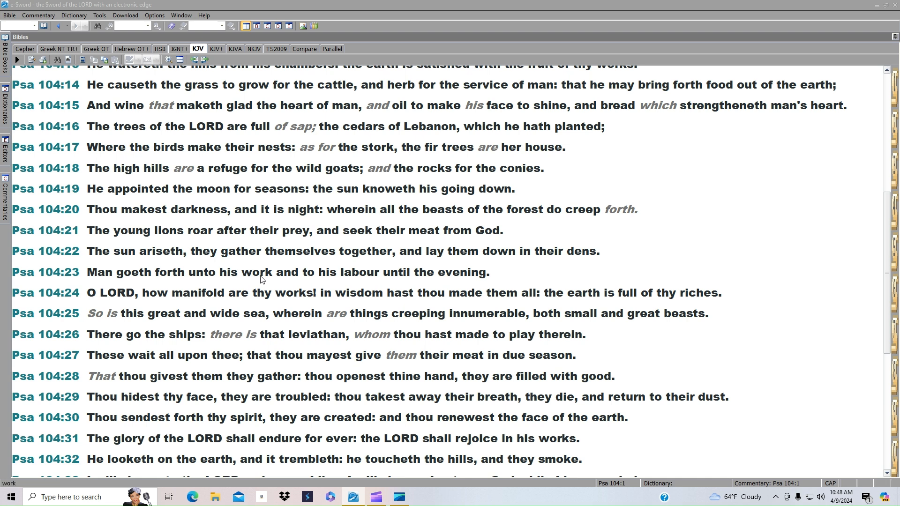
pyautogui.moveTo(381, 281)
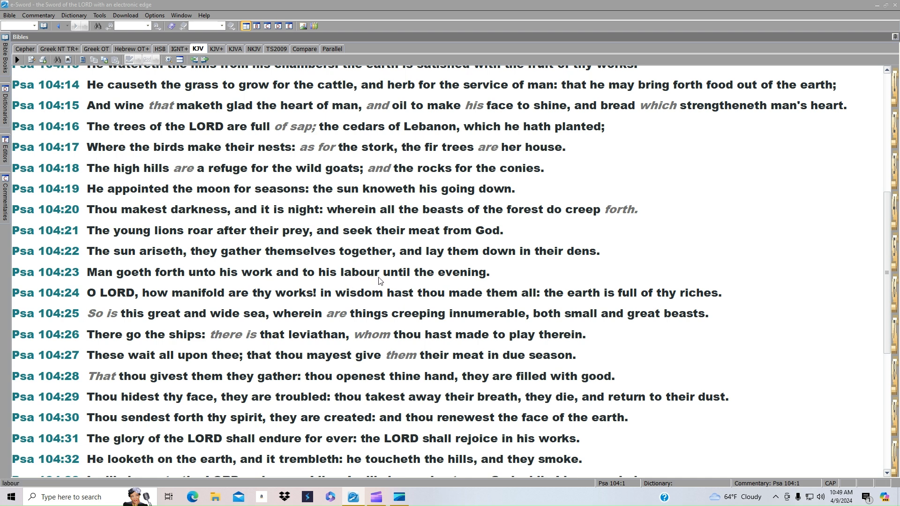
pyautogui.moveTo(253, 281)
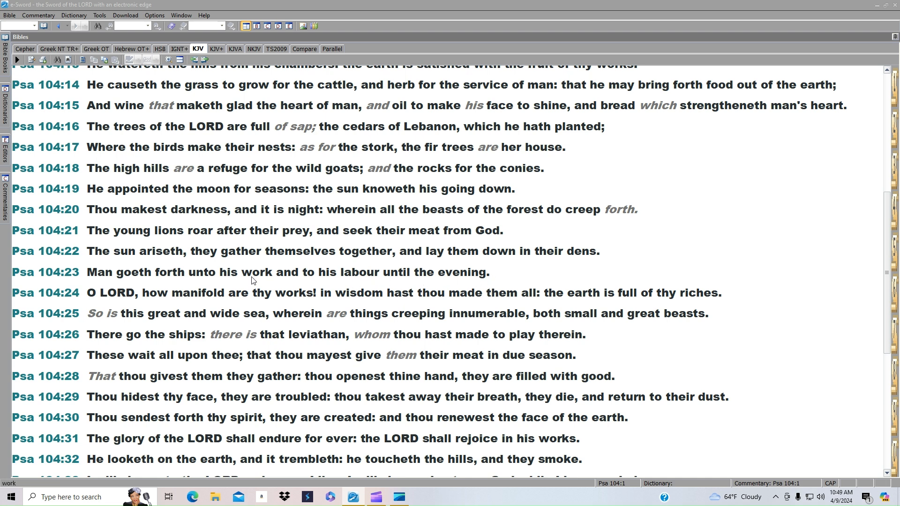
pyautogui.moveTo(184, 302)
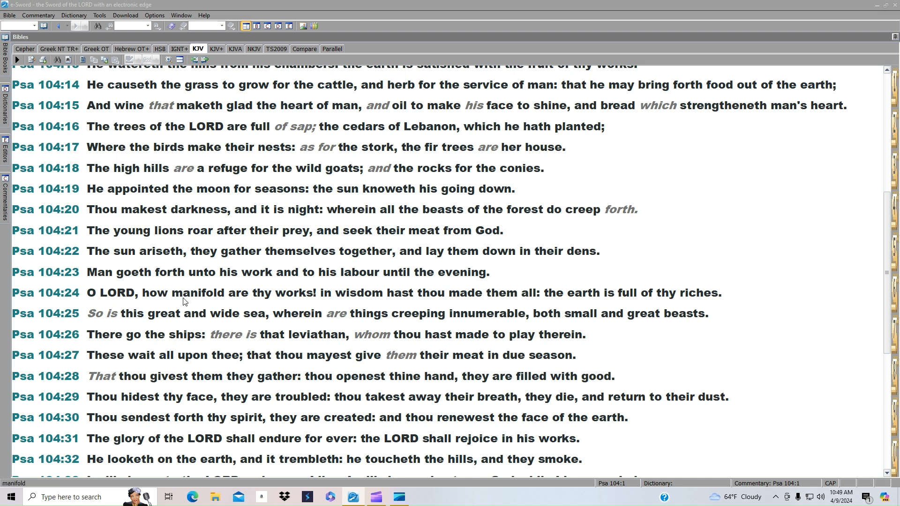
pyautogui.moveTo(379, 301)
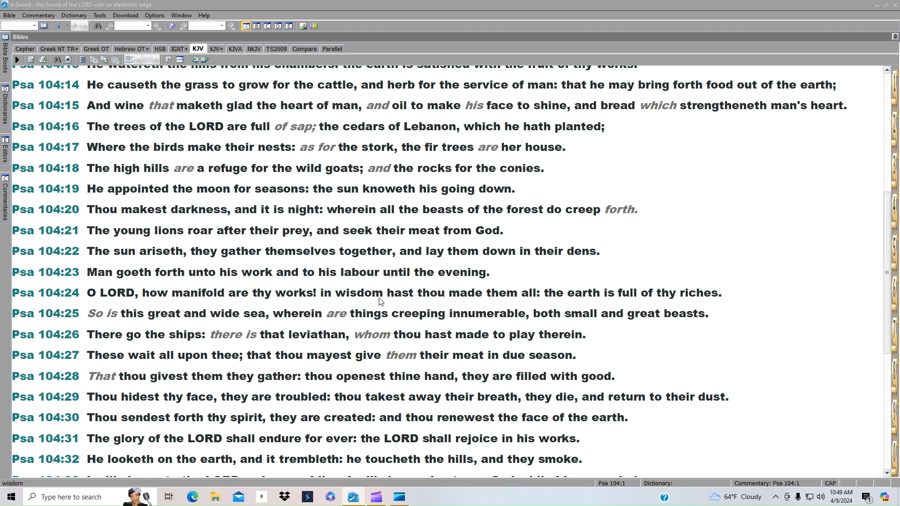
pyautogui.moveTo(596, 301)
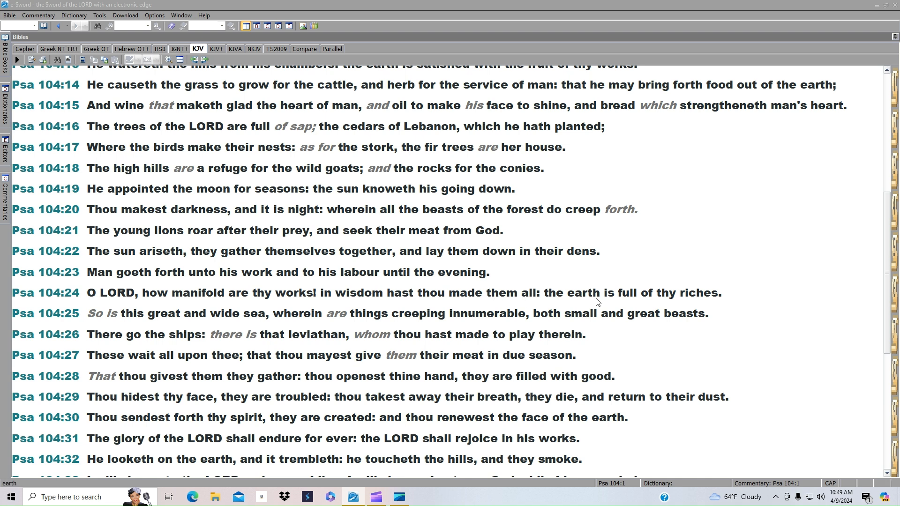
pyautogui.moveTo(104, 304)
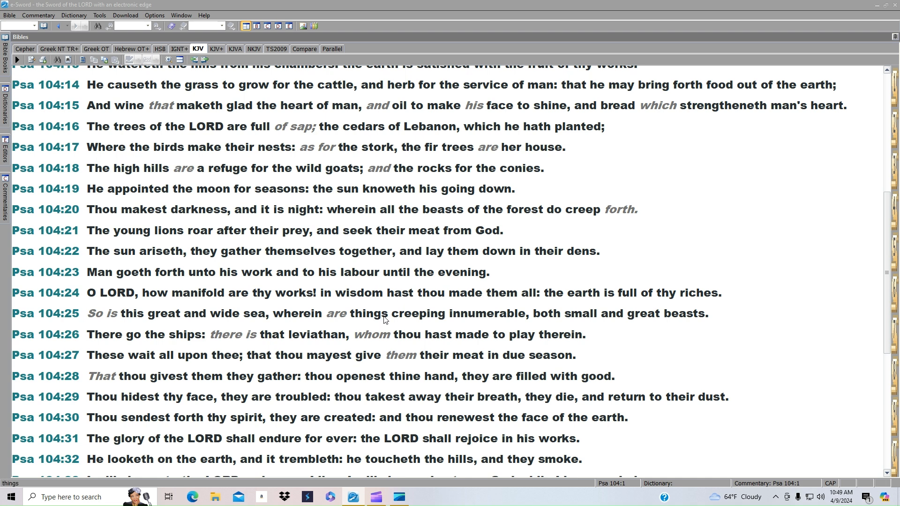
pyautogui.moveTo(517, 313)
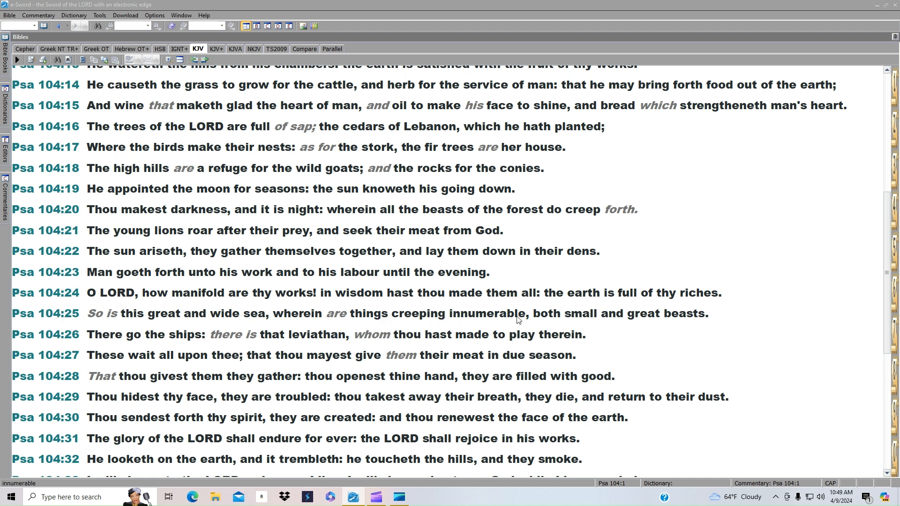
pyautogui.moveTo(643, 324)
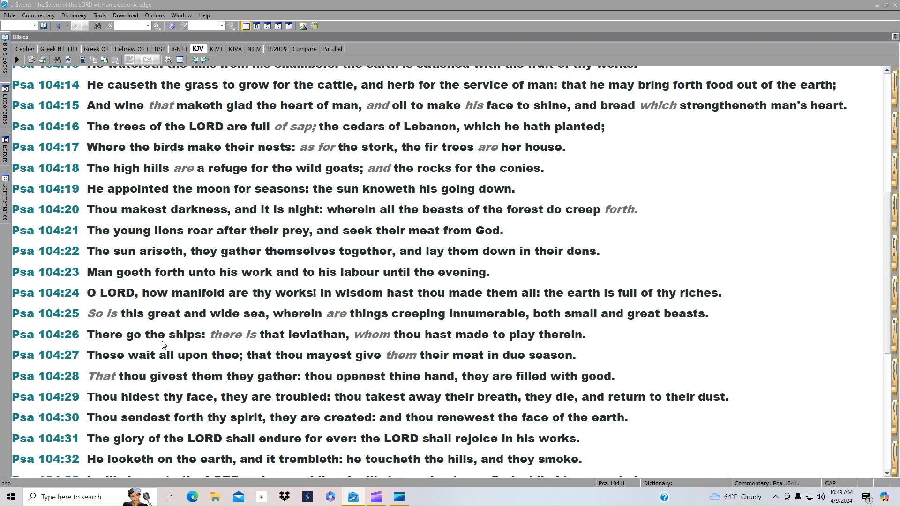
pyautogui.moveTo(256, 345)
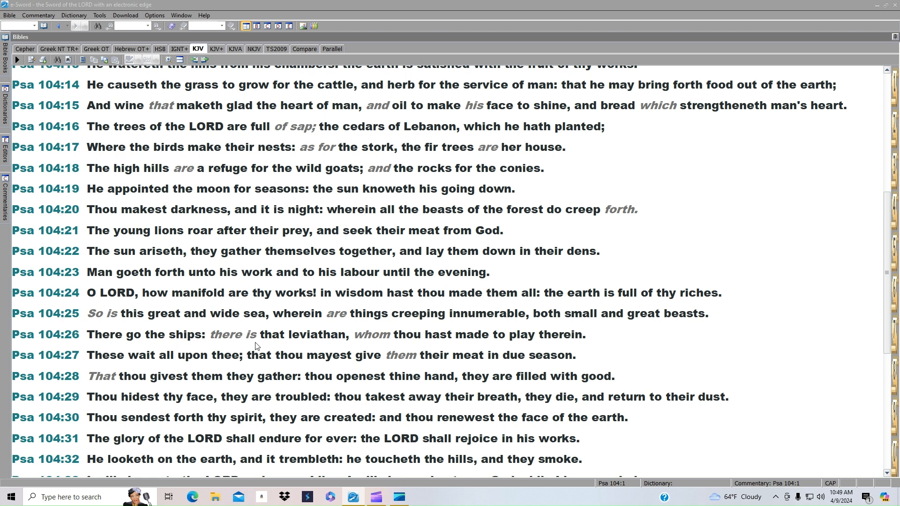
pyautogui.moveTo(282, 346)
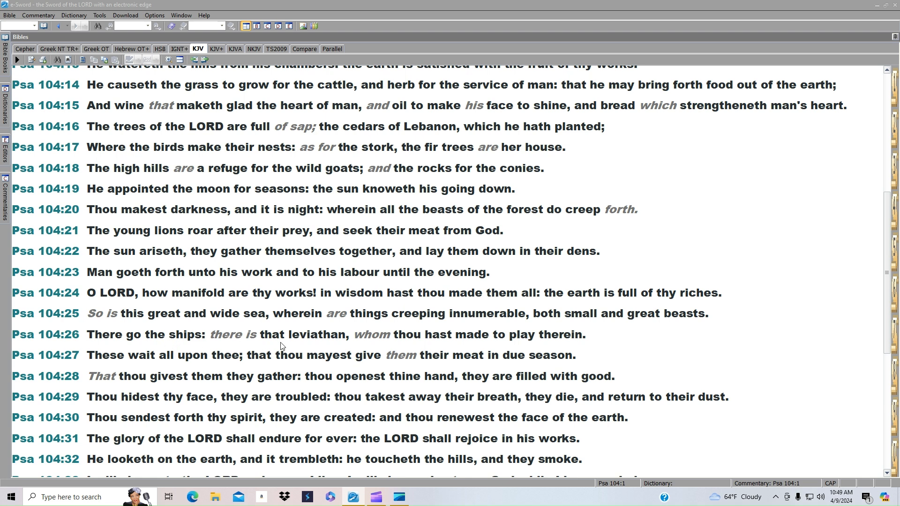
pyautogui.moveTo(417, 340)
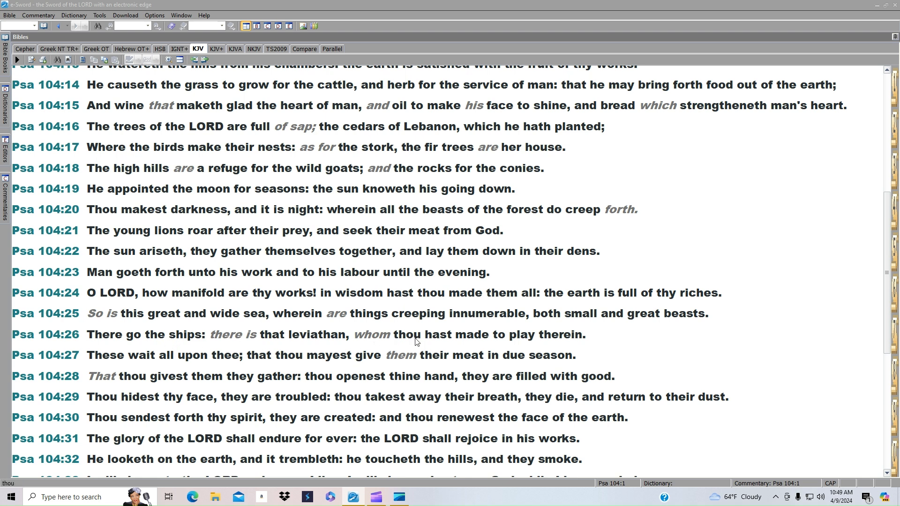
pyautogui.moveTo(447, 342)
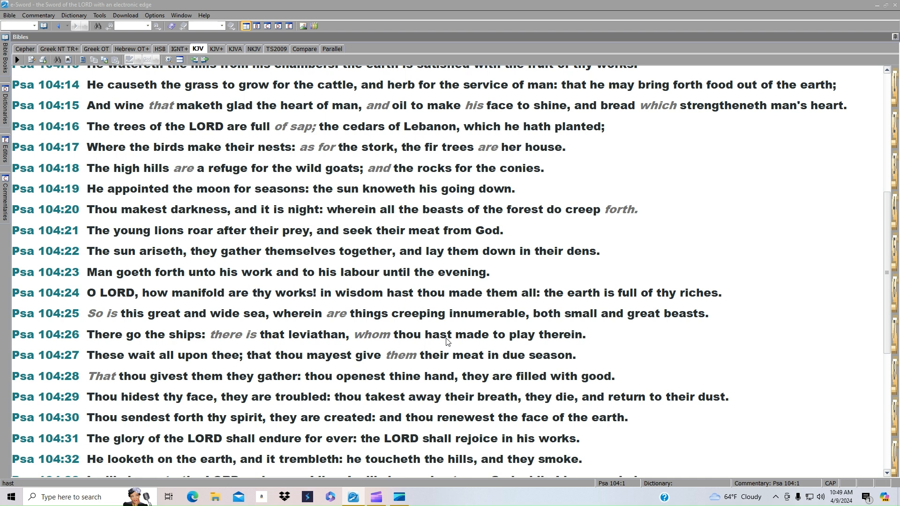
pyautogui.moveTo(118, 363)
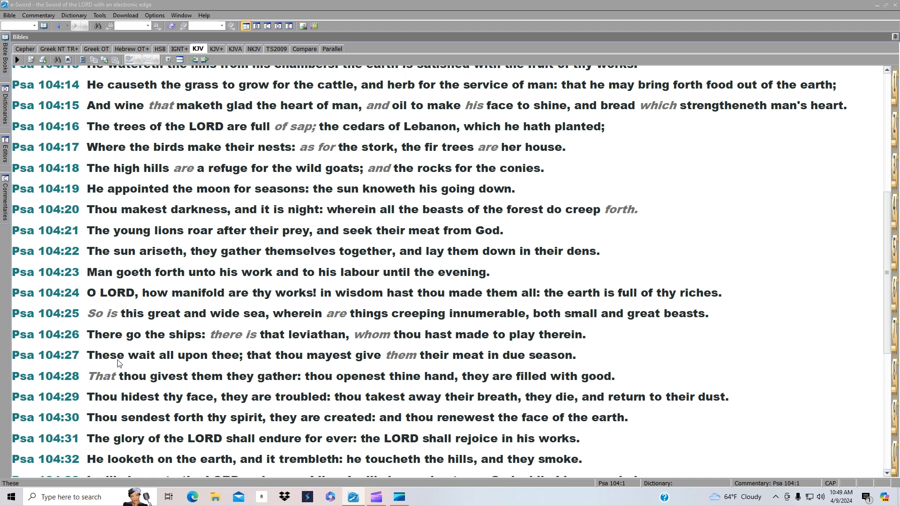
pyautogui.moveTo(212, 364)
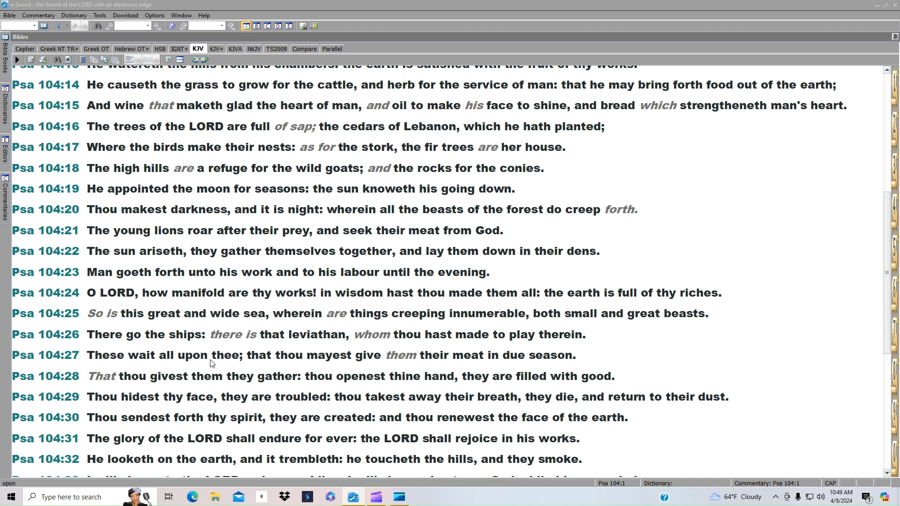
pyautogui.moveTo(410, 363)
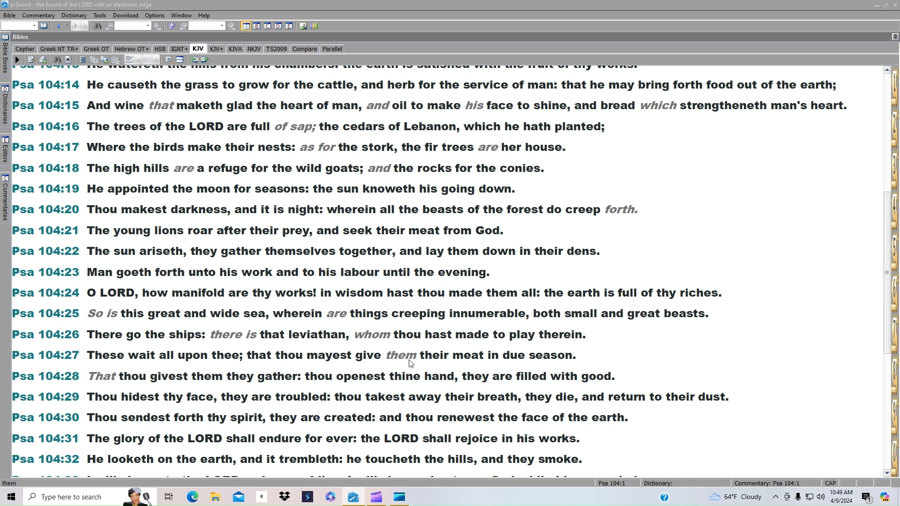
pyautogui.moveTo(140, 383)
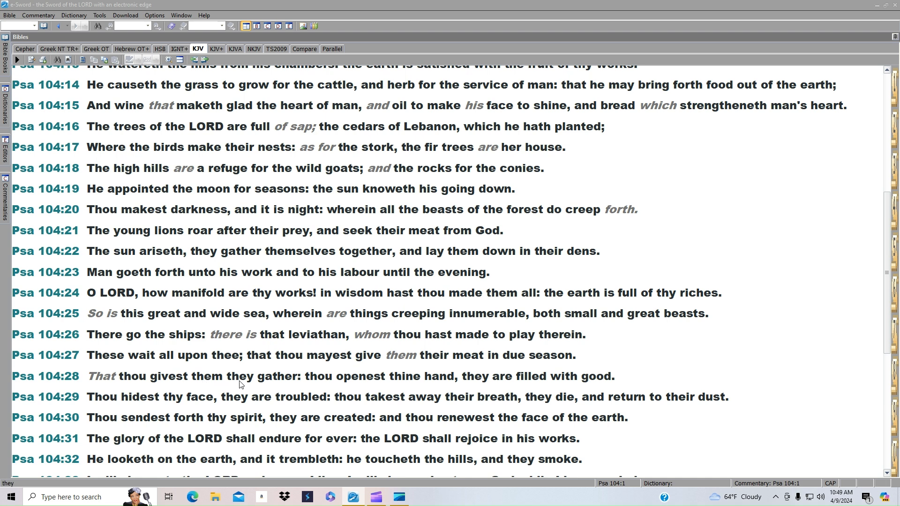
pyautogui.moveTo(368, 387)
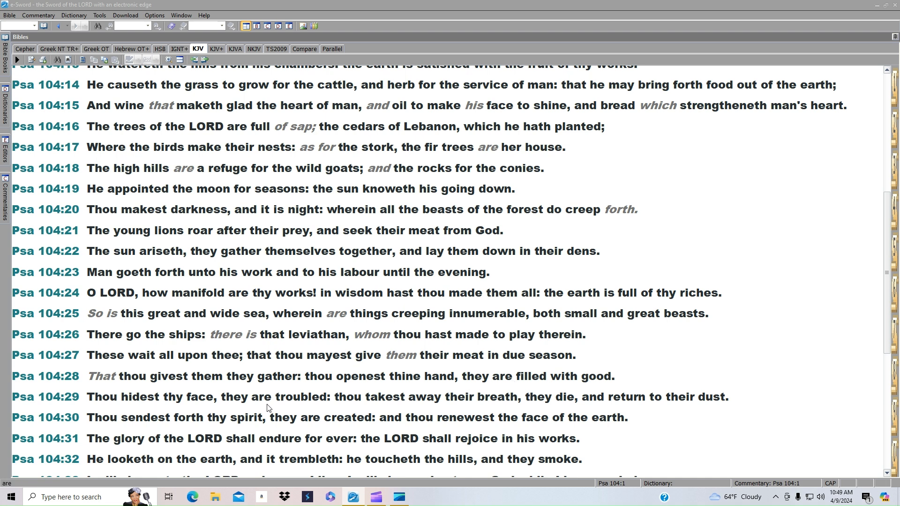
pyautogui.moveTo(440, 407)
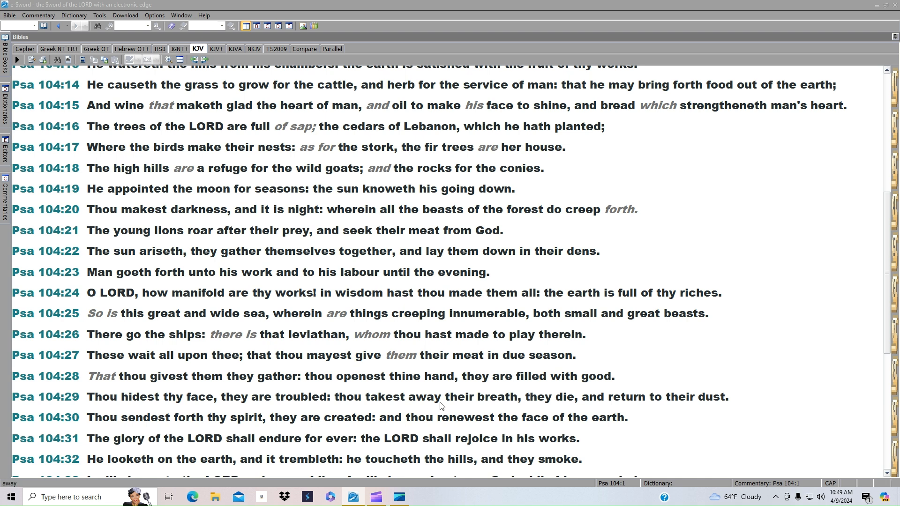
pyautogui.moveTo(609, 407)
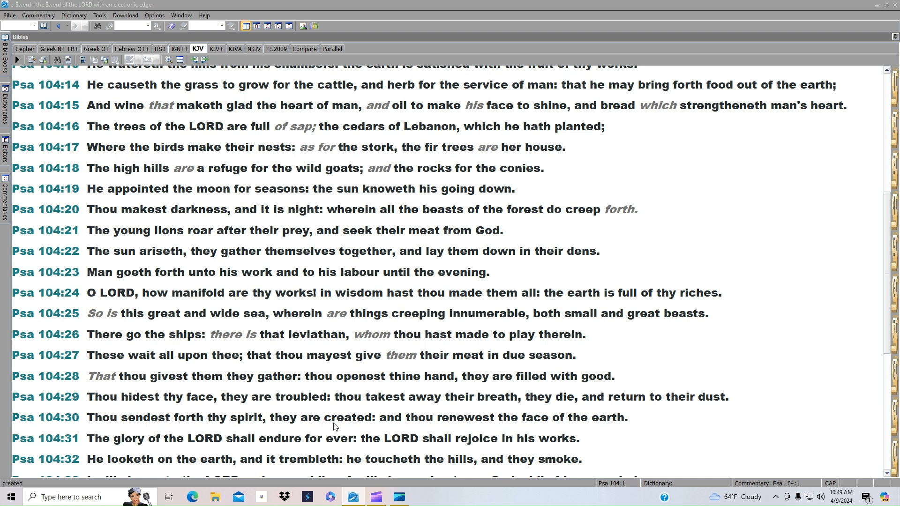
pyautogui.moveTo(374, 427)
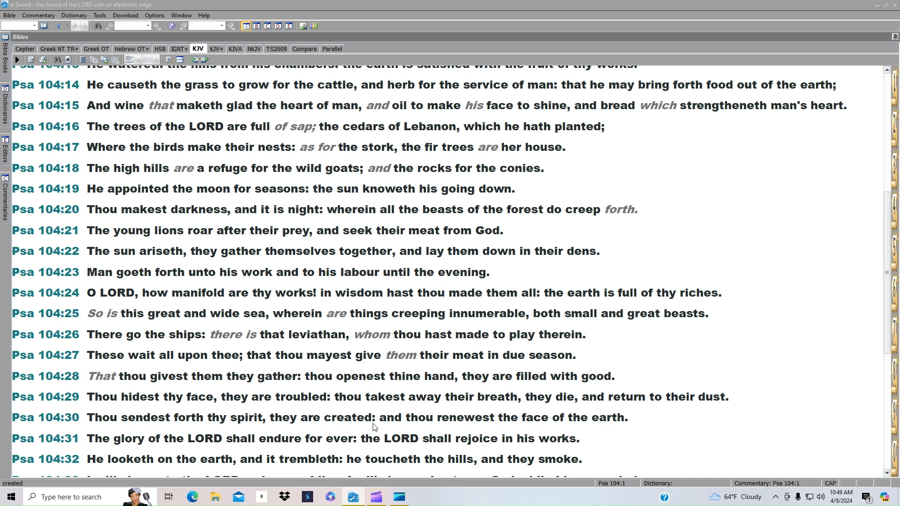
pyautogui.moveTo(579, 431)
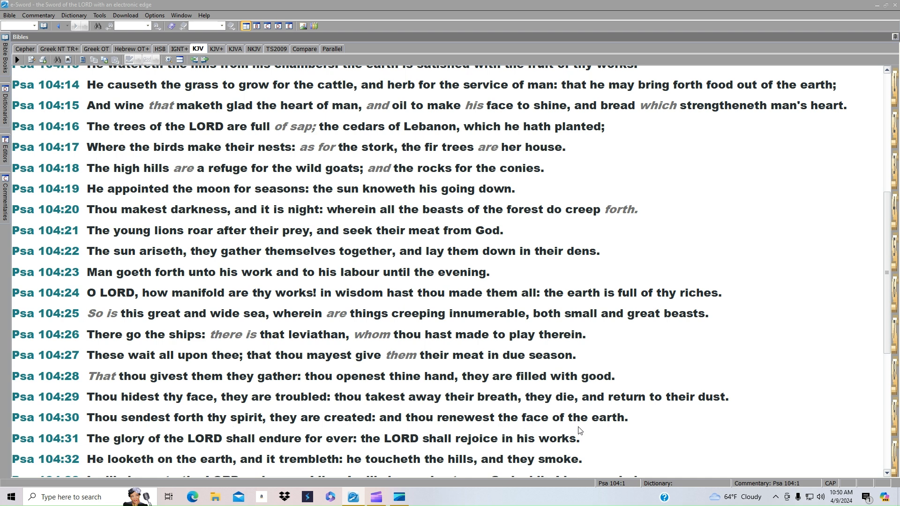
pyautogui.moveTo(282, 442)
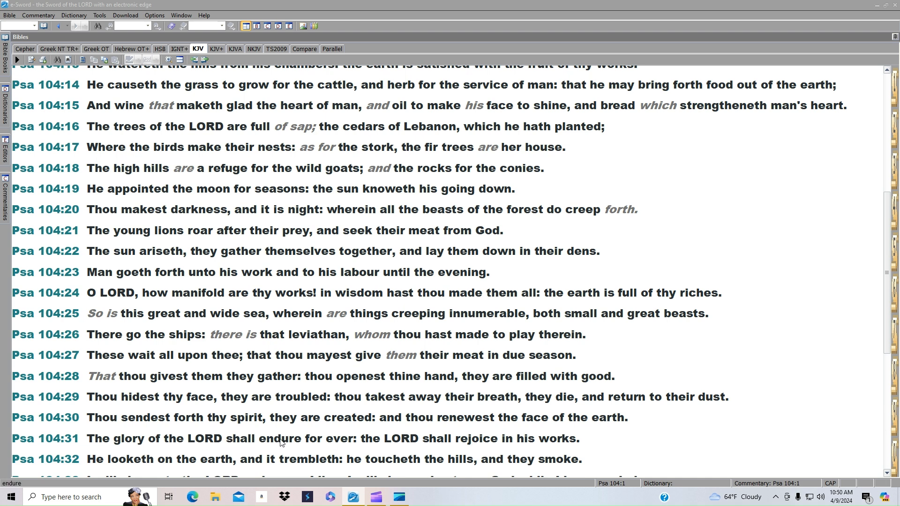
pyautogui.moveTo(452, 447)
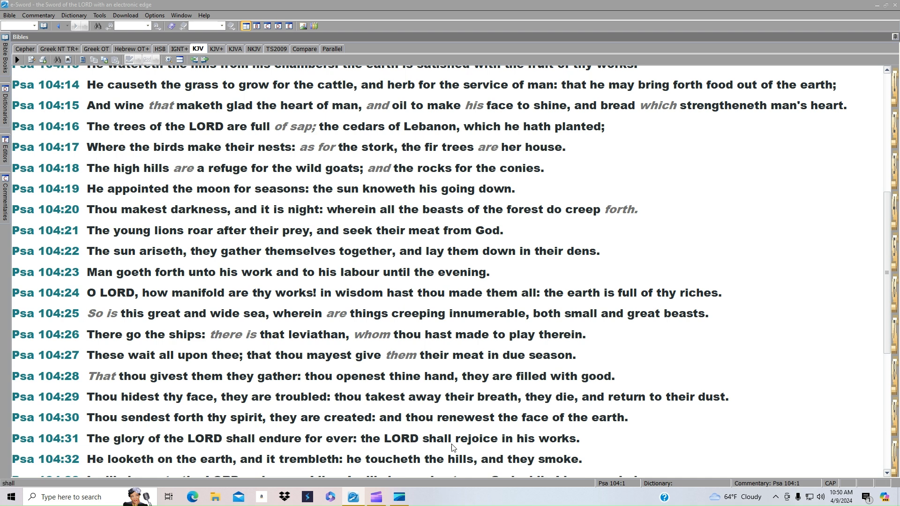
pyautogui.moveTo(190, 460)
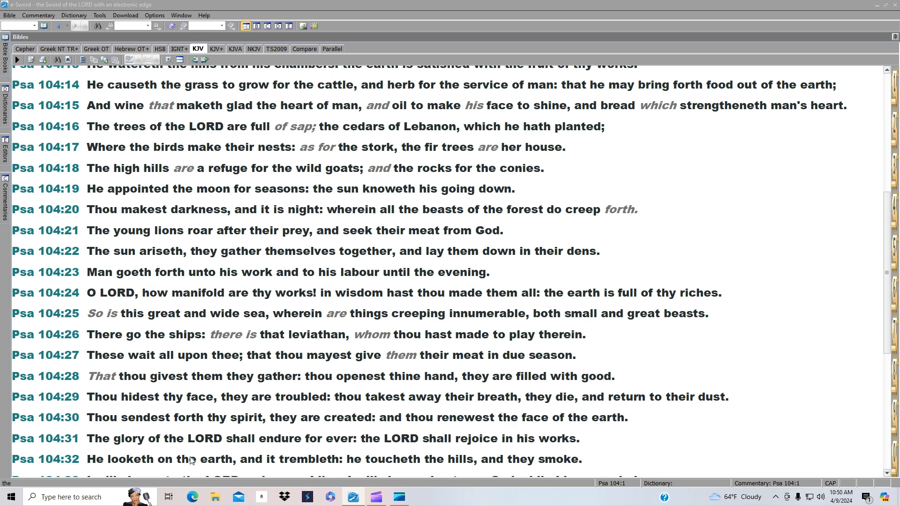
pyautogui.moveTo(367, 469)
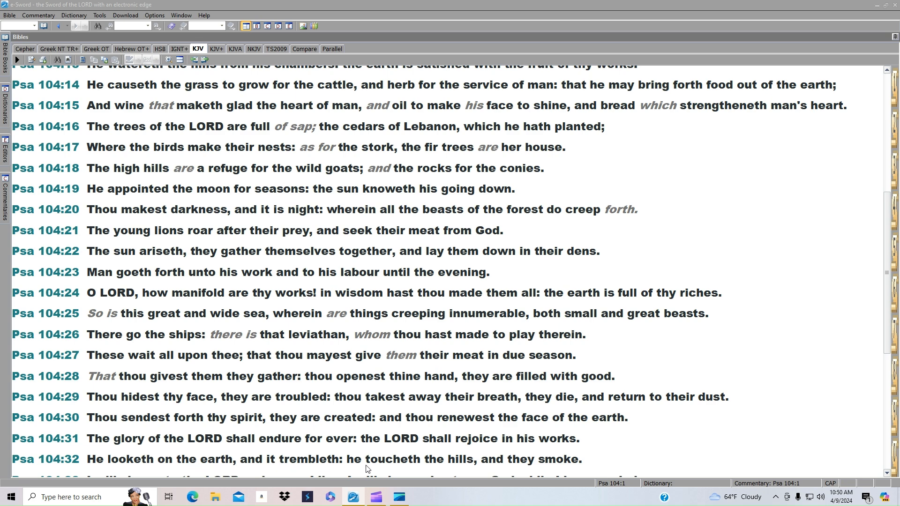
pyautogui.moveTo(486, 450)
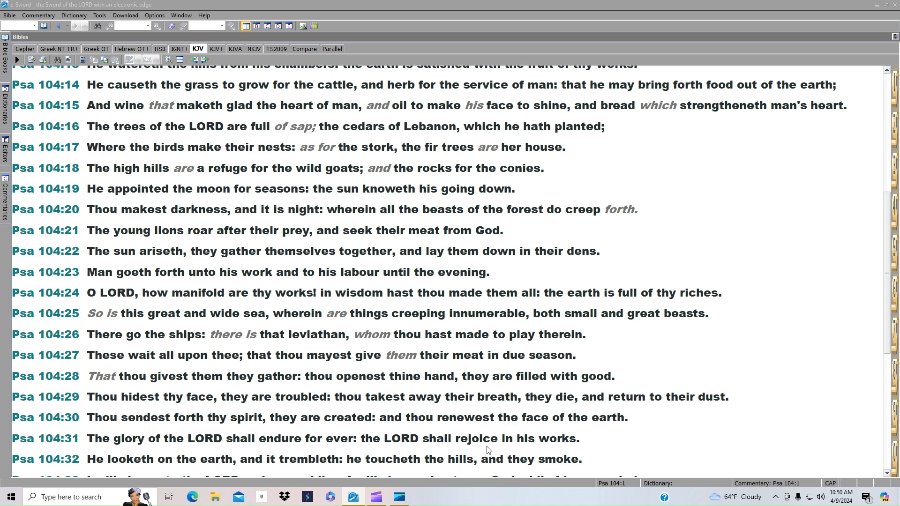
pyautogui.scroll(-3)
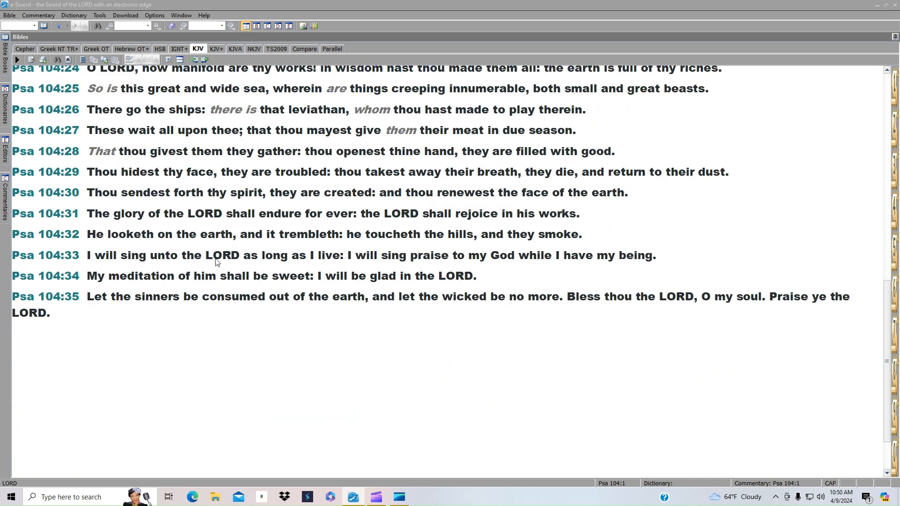
pyautogui.moveTo(383, 255)
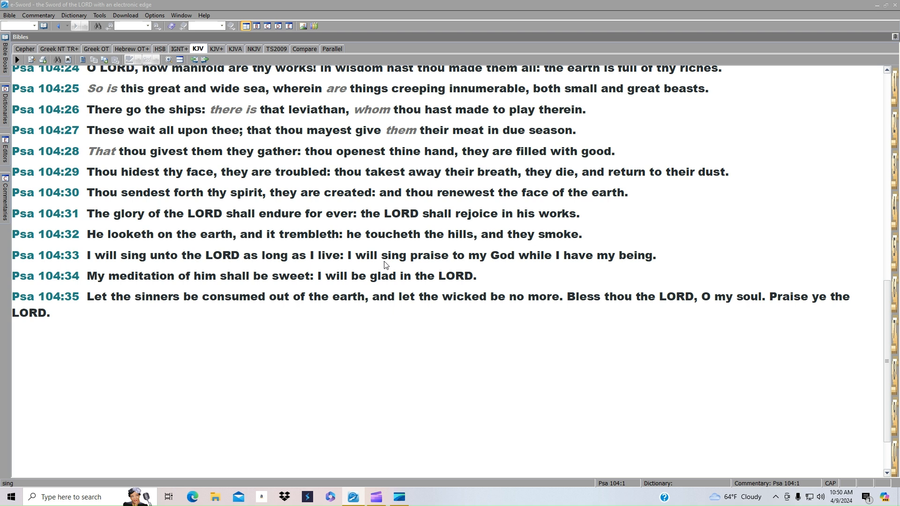
pyautogui.moveTo(597, 259)
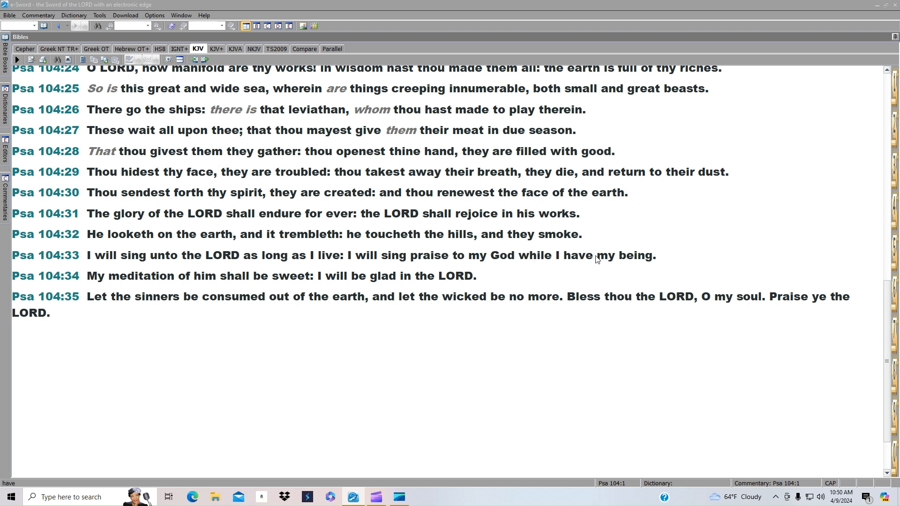
pyautogui.moveTo(164, 287)
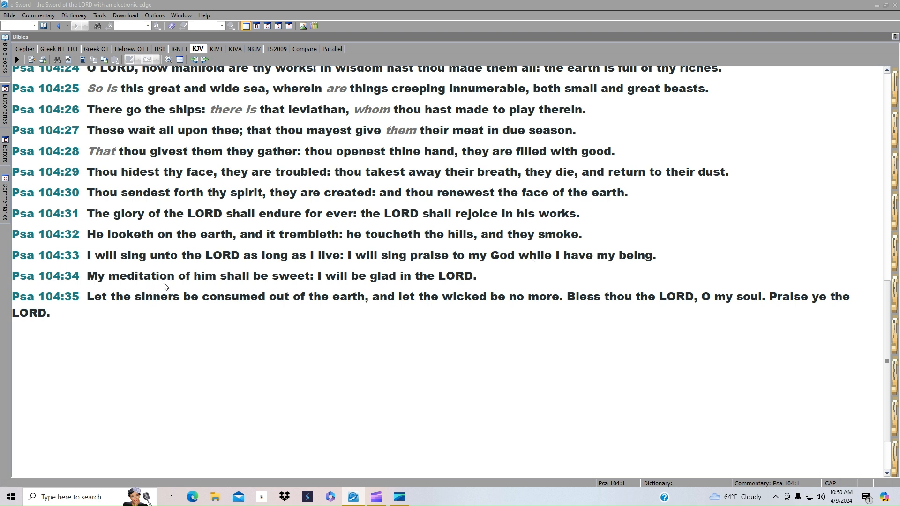
pyautogui.moveTo(343, 291)
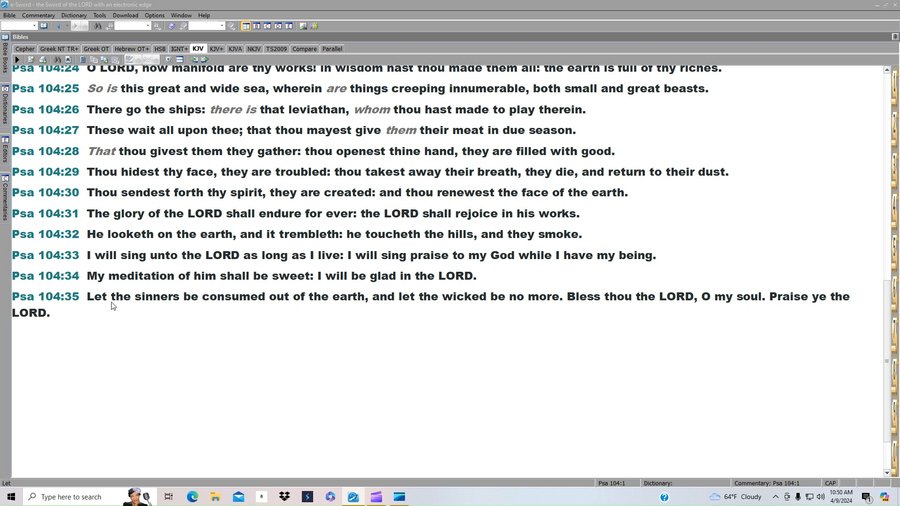
pyautogui.moveTo(346, 308)
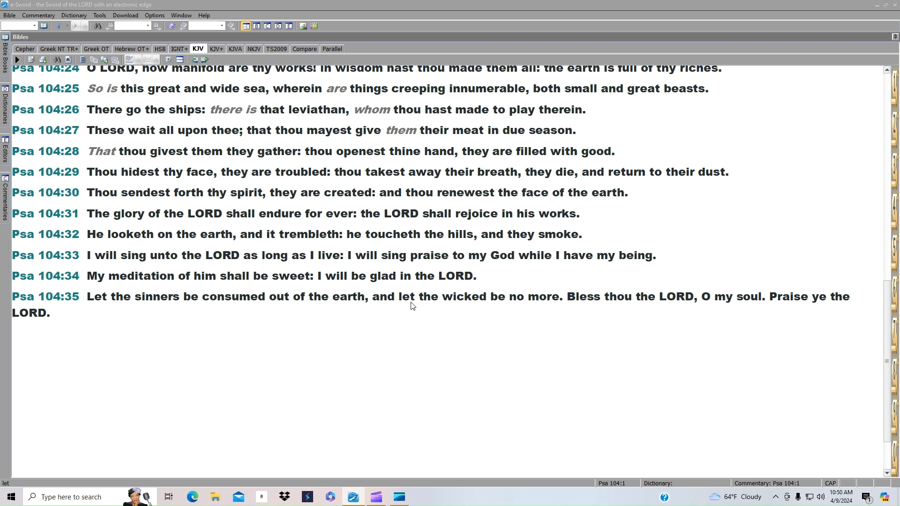
pyautogui.moveTo(486, 292)
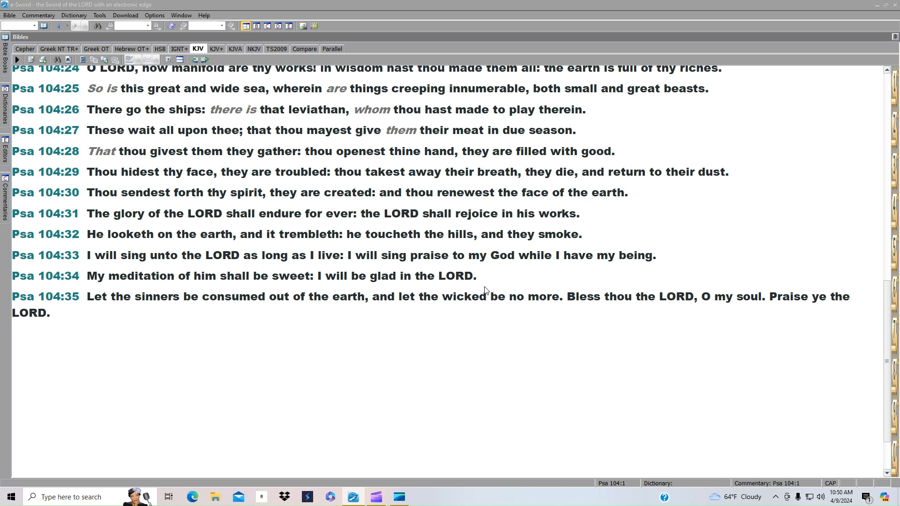